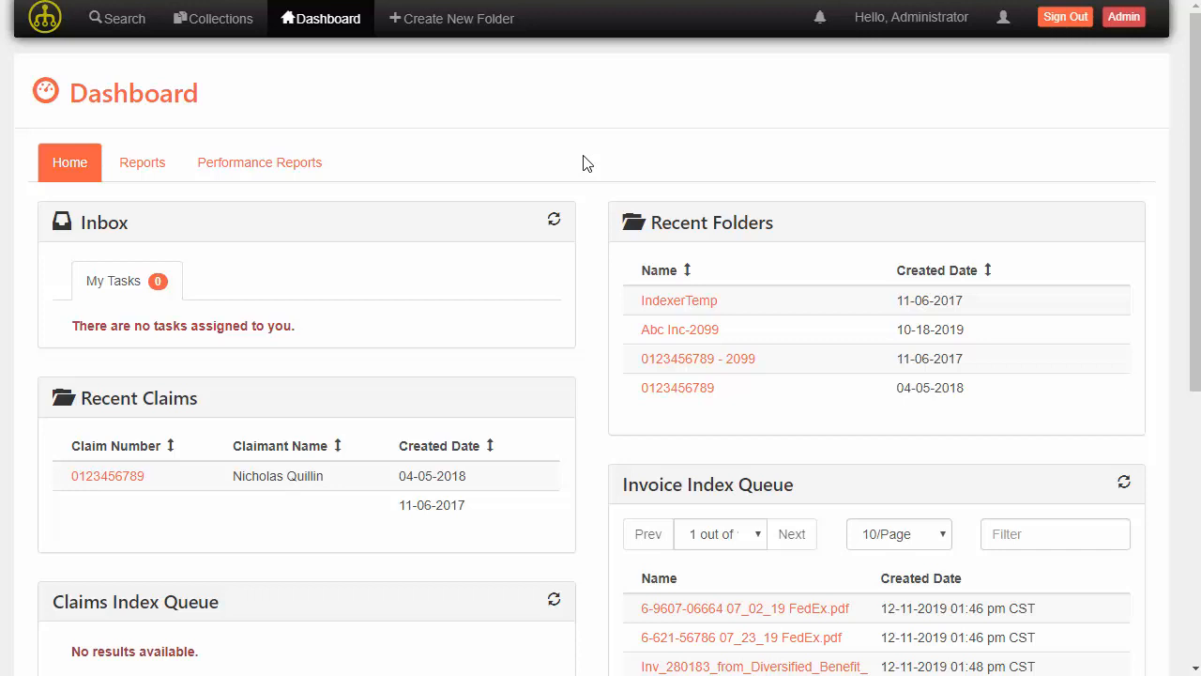
pyautogui.moveTo(578, 169)
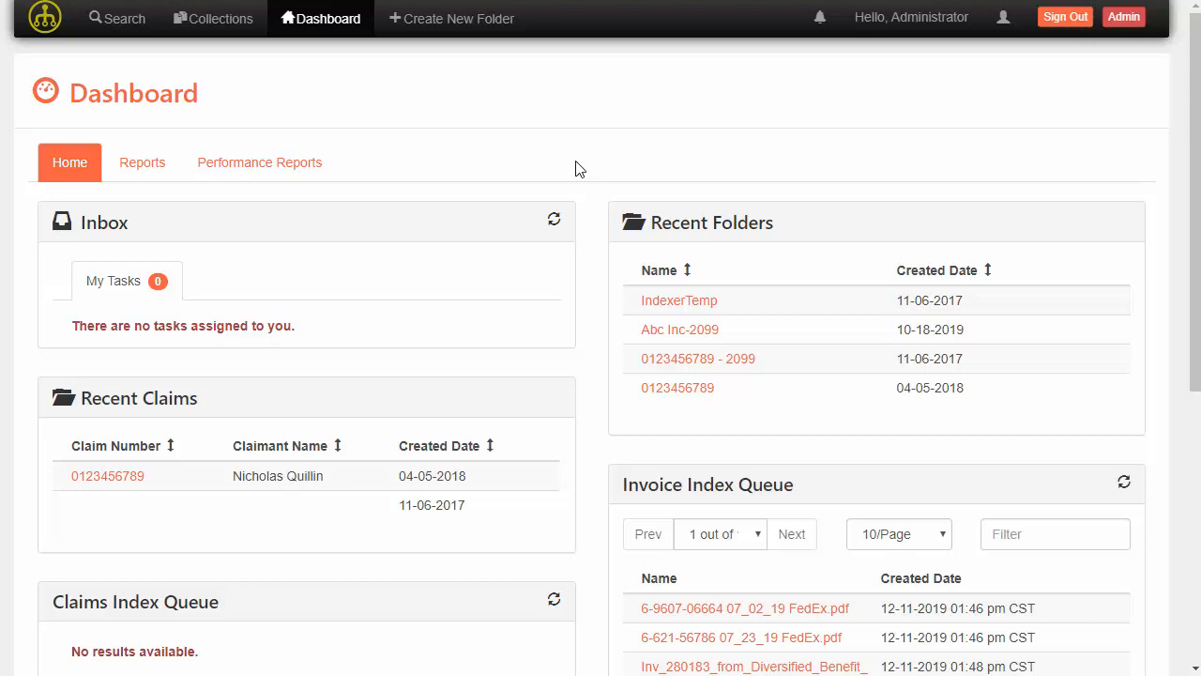
pyautogui.moveTo(225, 111)
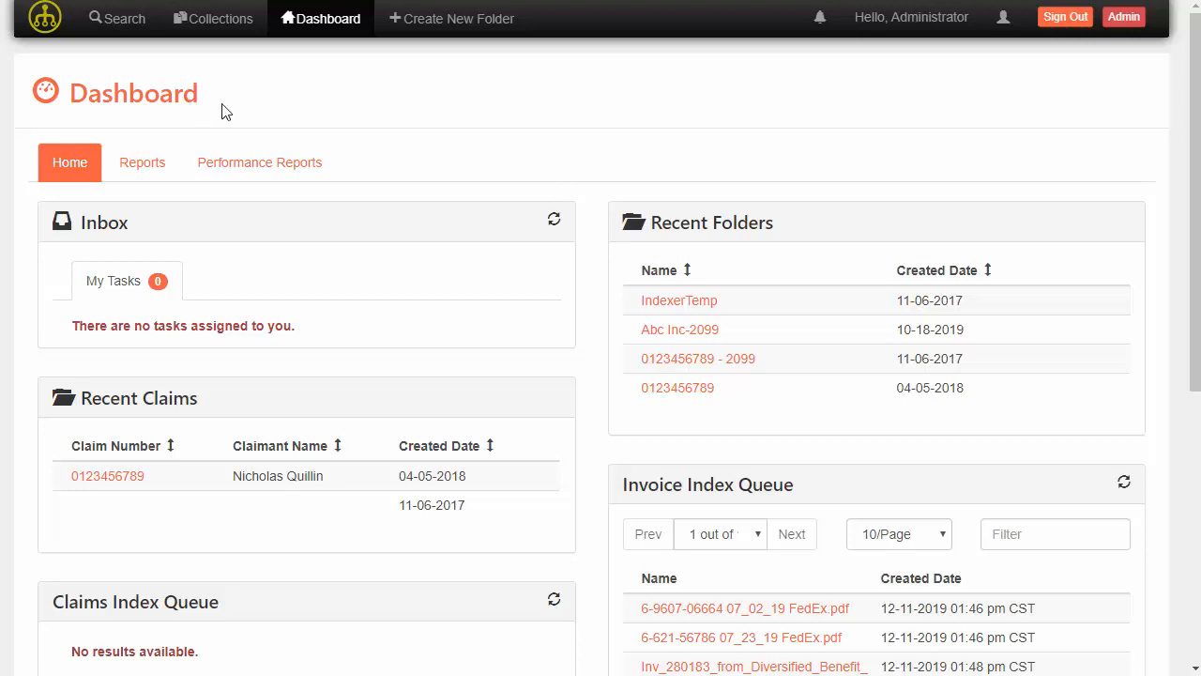
# Load FedEx invoice 6-607-06664 for indexing and choose Fedex as its vendor.
pyautogui.scroll(-3)
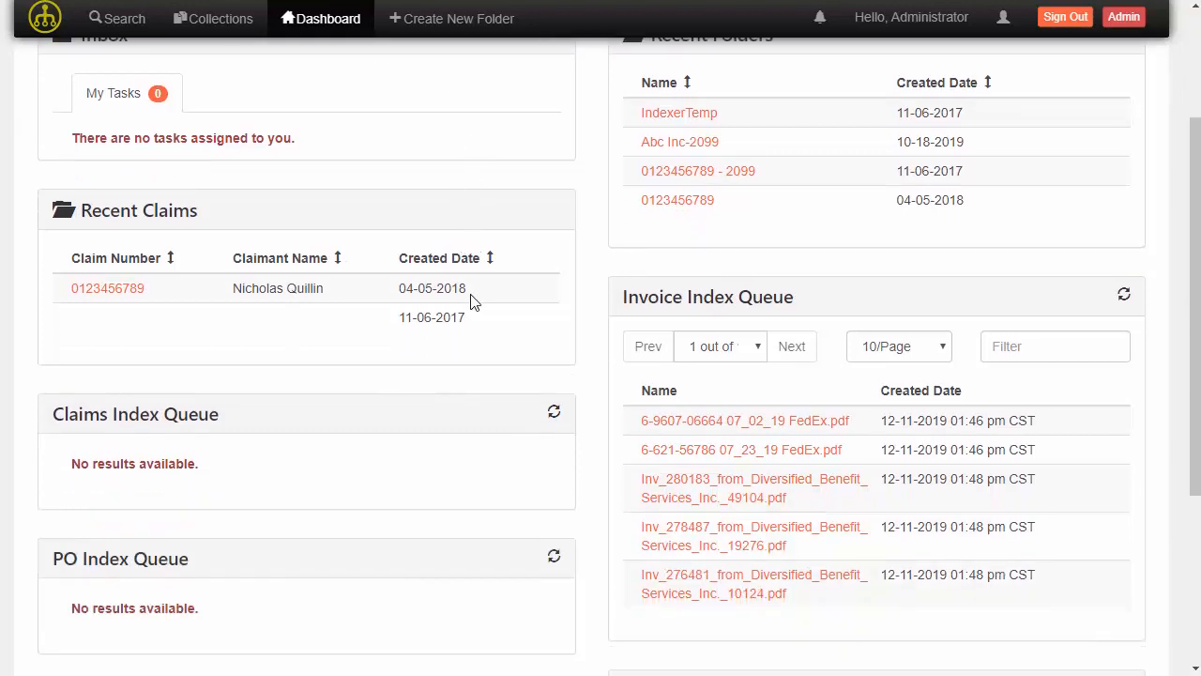
pyautogui.moveTo(601, 343)
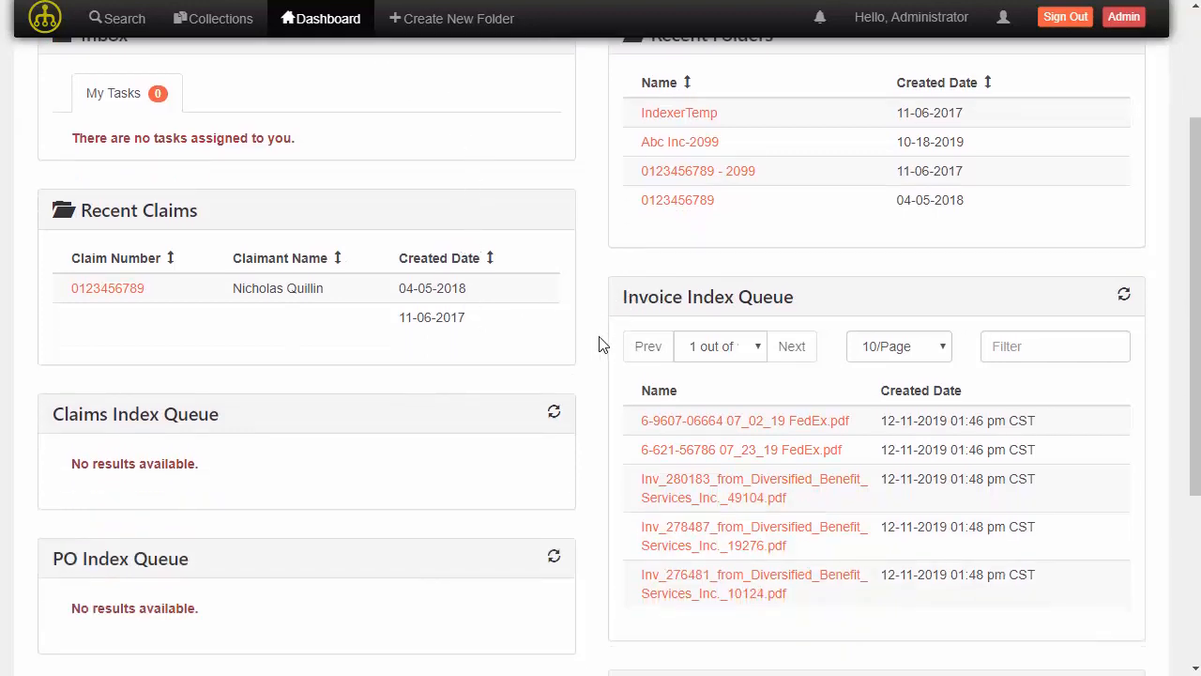
pyautogui.moveTo(593, 540)
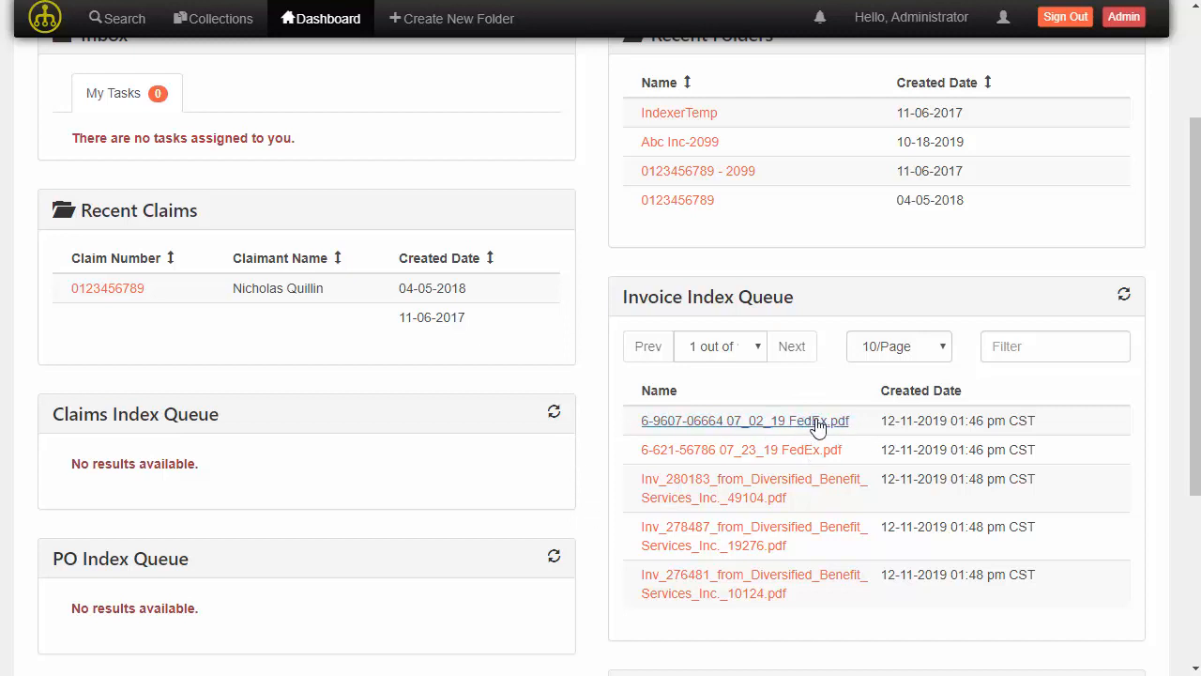
pyautogui.moveTo(833, 406)
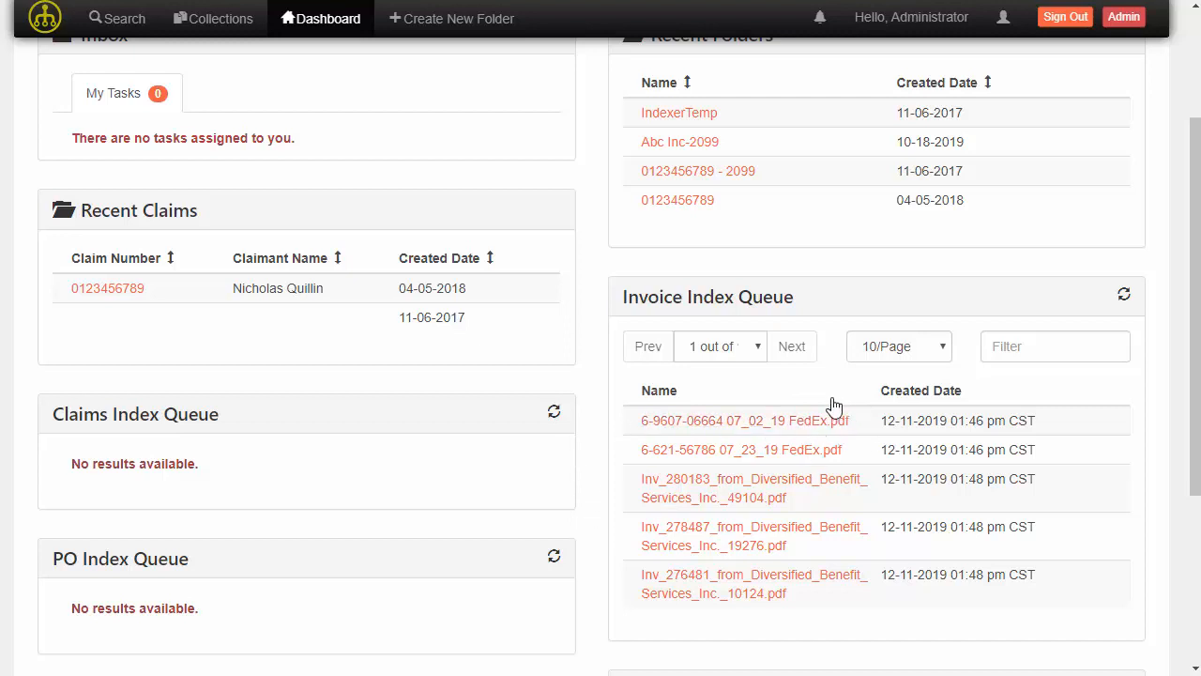
pyautogui.moveTo(822, 446)
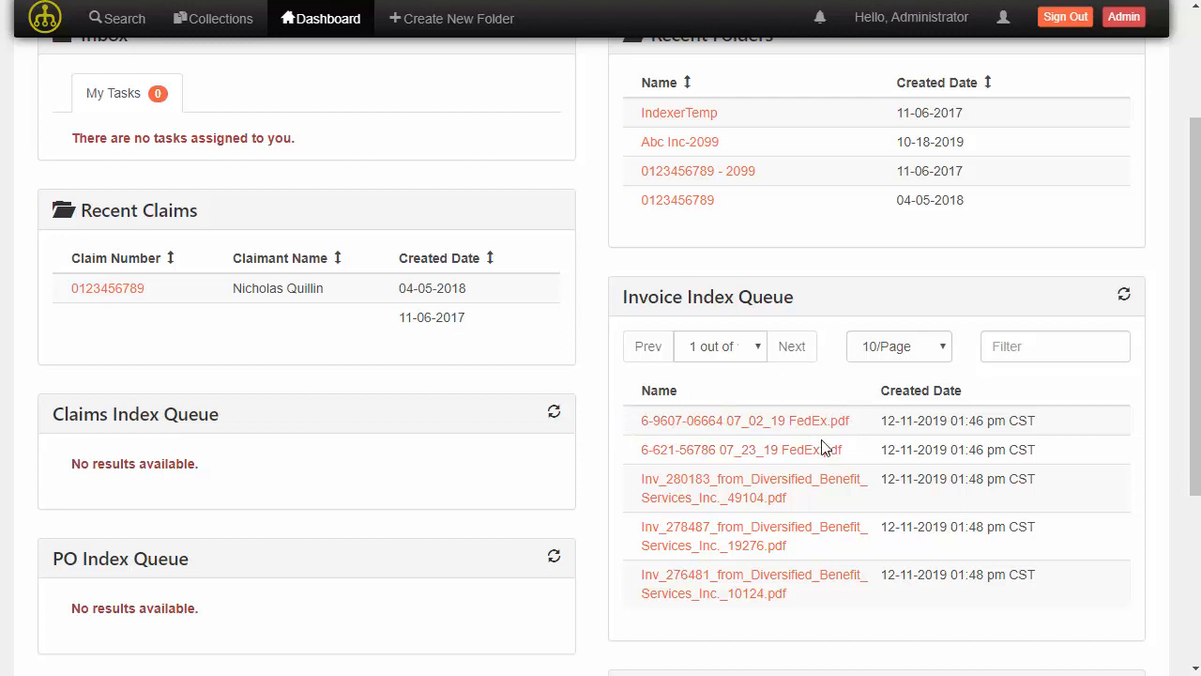
pyautogui.moveTo(754, 417)
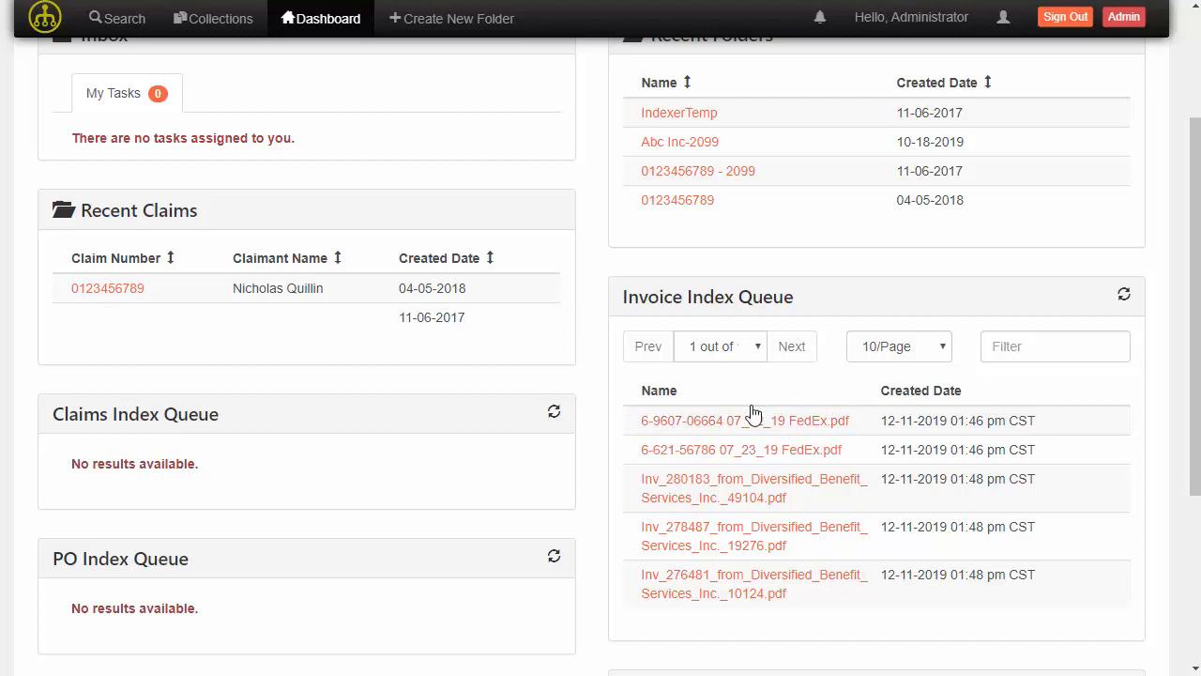
pyautogui.moveTo(760, 424)
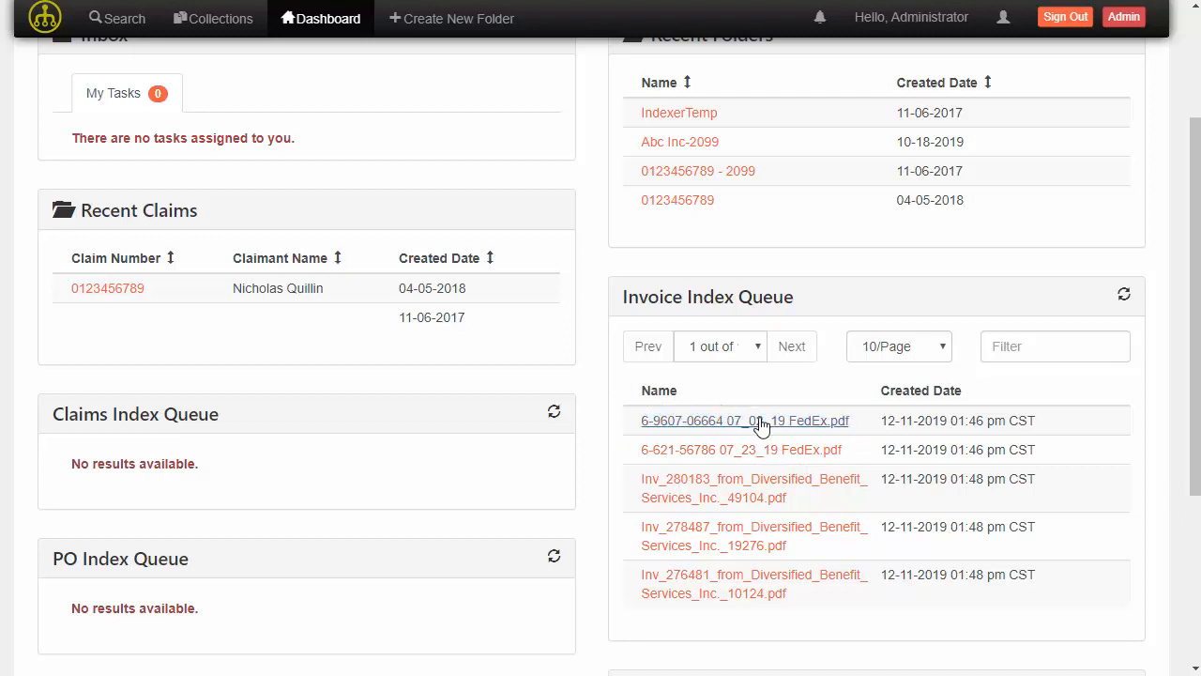
pyautogui.moveTo(653, 435)
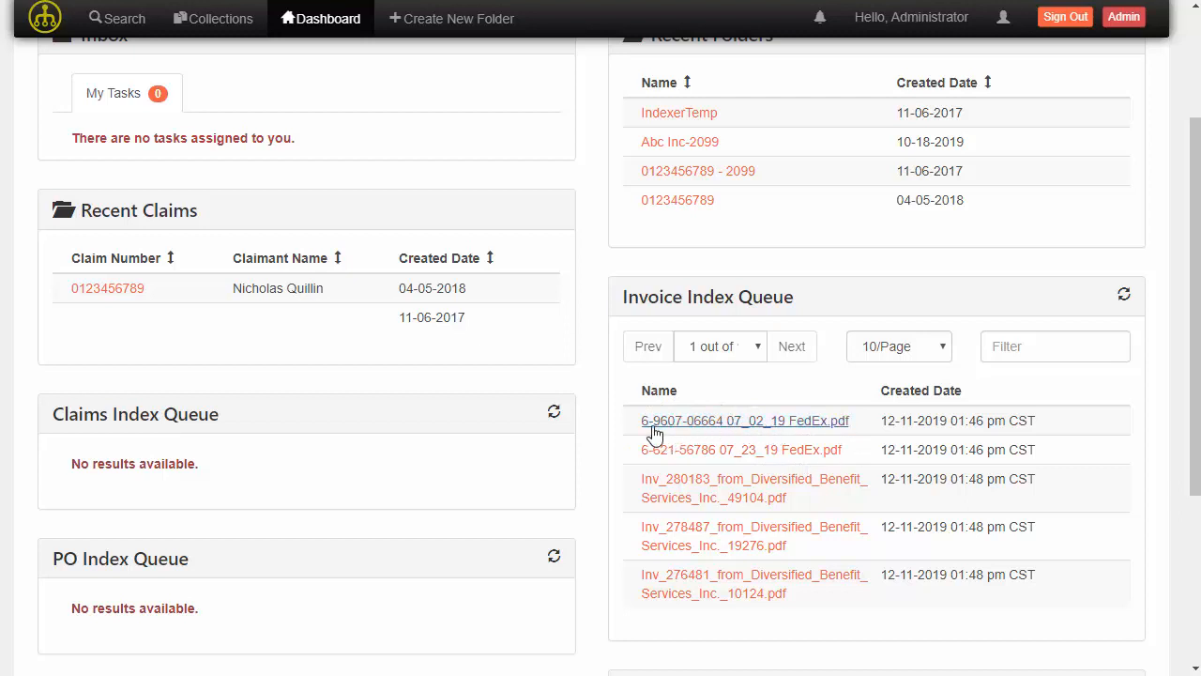
pyautogui.moveTo(627, 488)
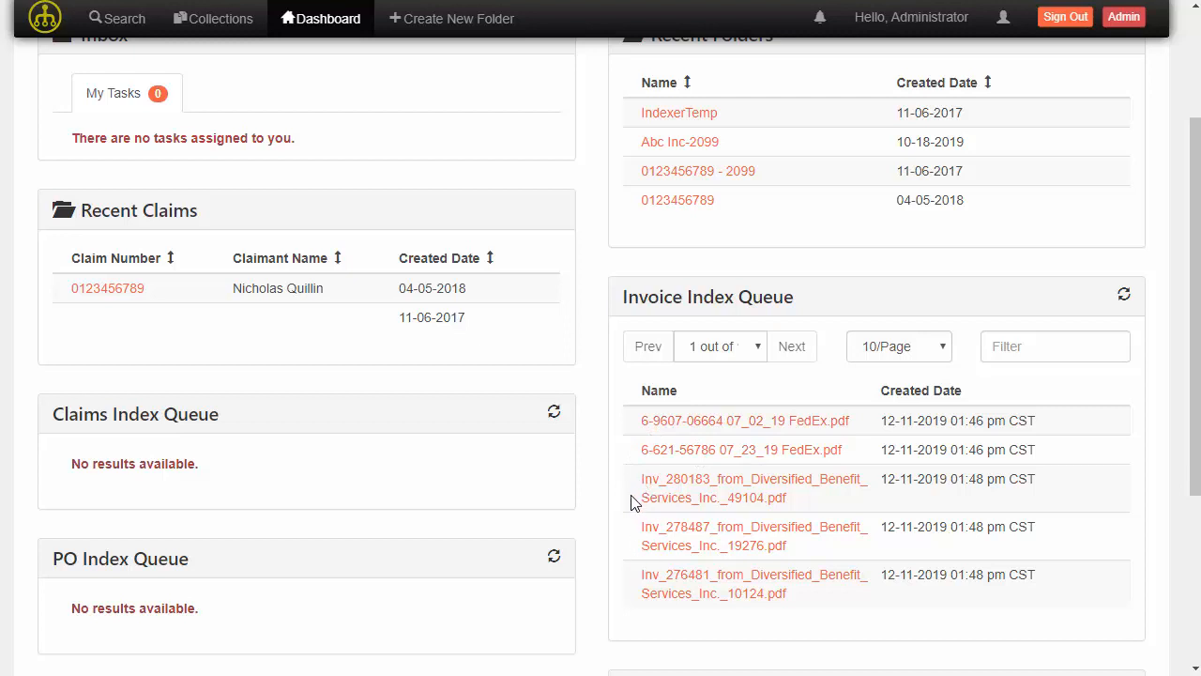
pyautogui.moveTo(638, 490)
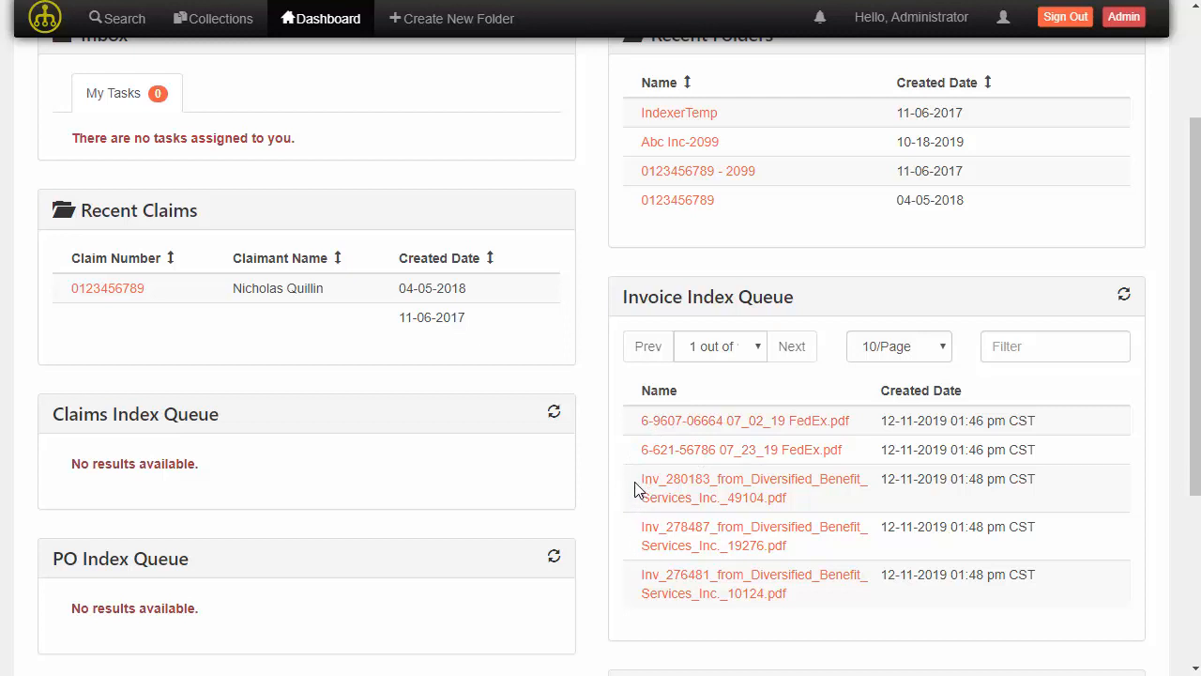
pyautogui.moveTo(706, 497)
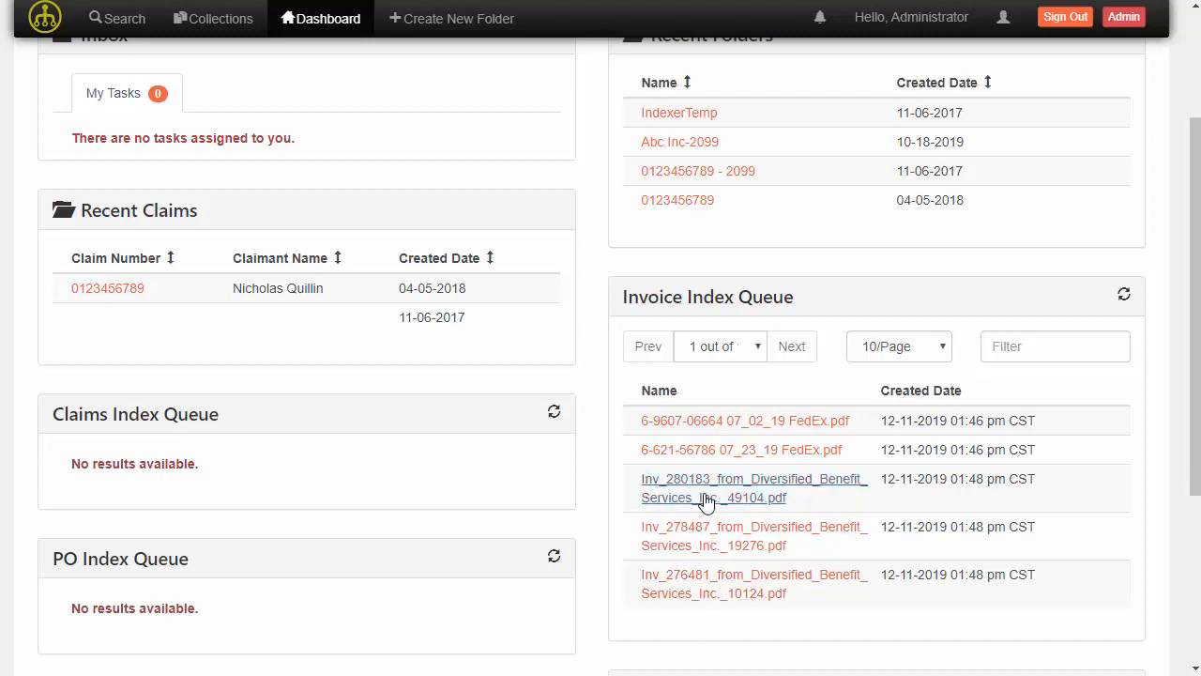
pyautogui.moveTo(705, 490)
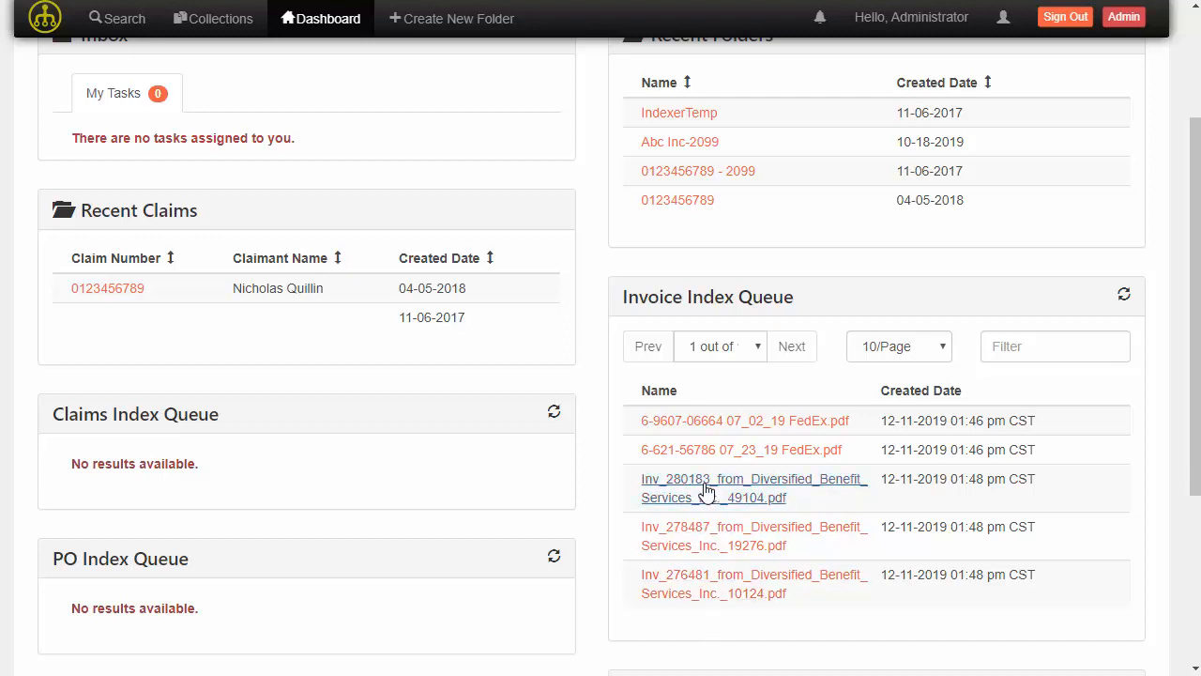
pyautogui.moveTo(604, 495)
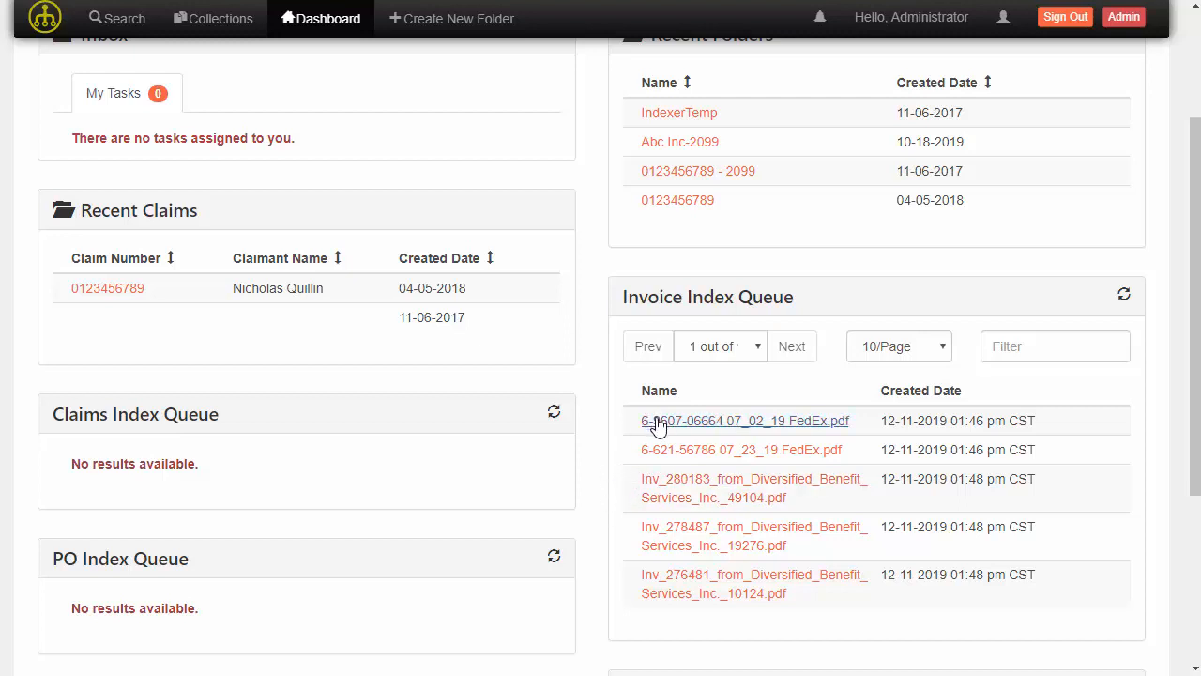
pyautogui.moveTo(661, 428)
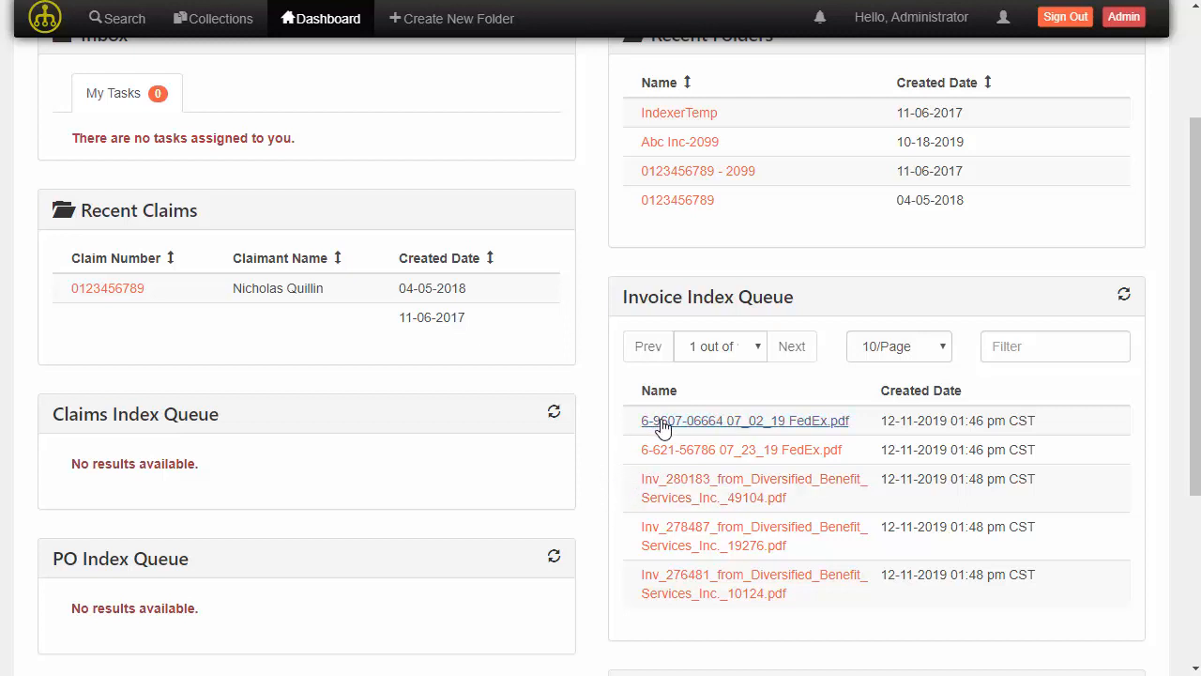
pyautogui.click(745, 421)
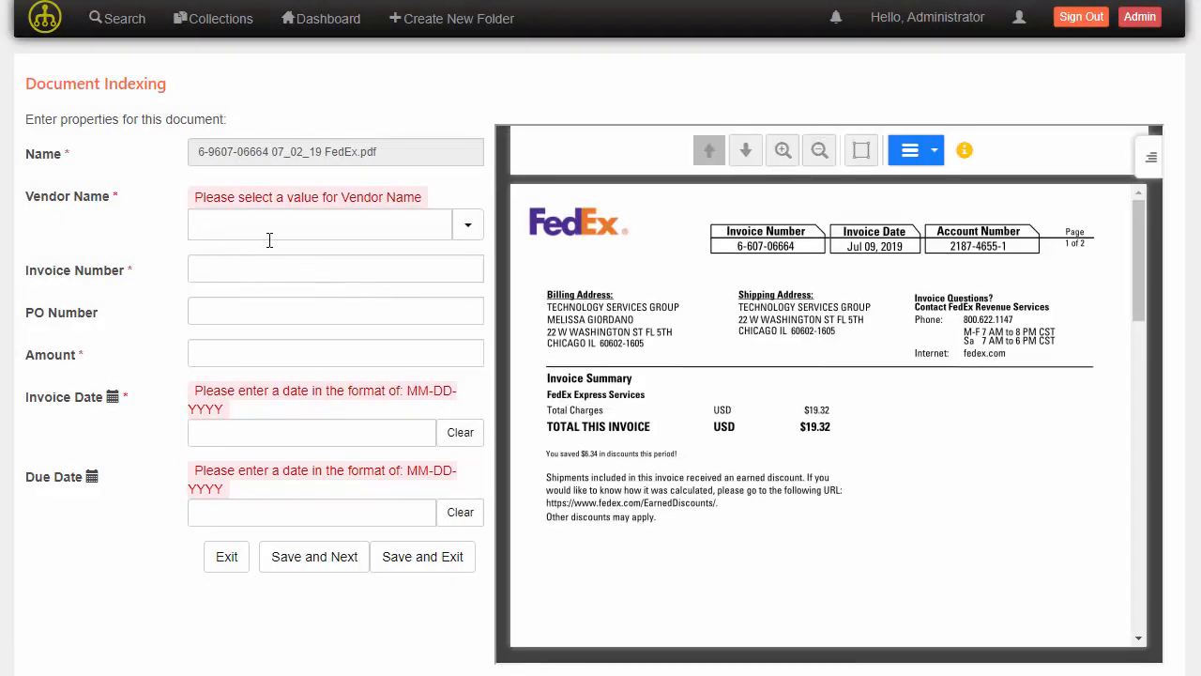
pyautogui.write('FEd')
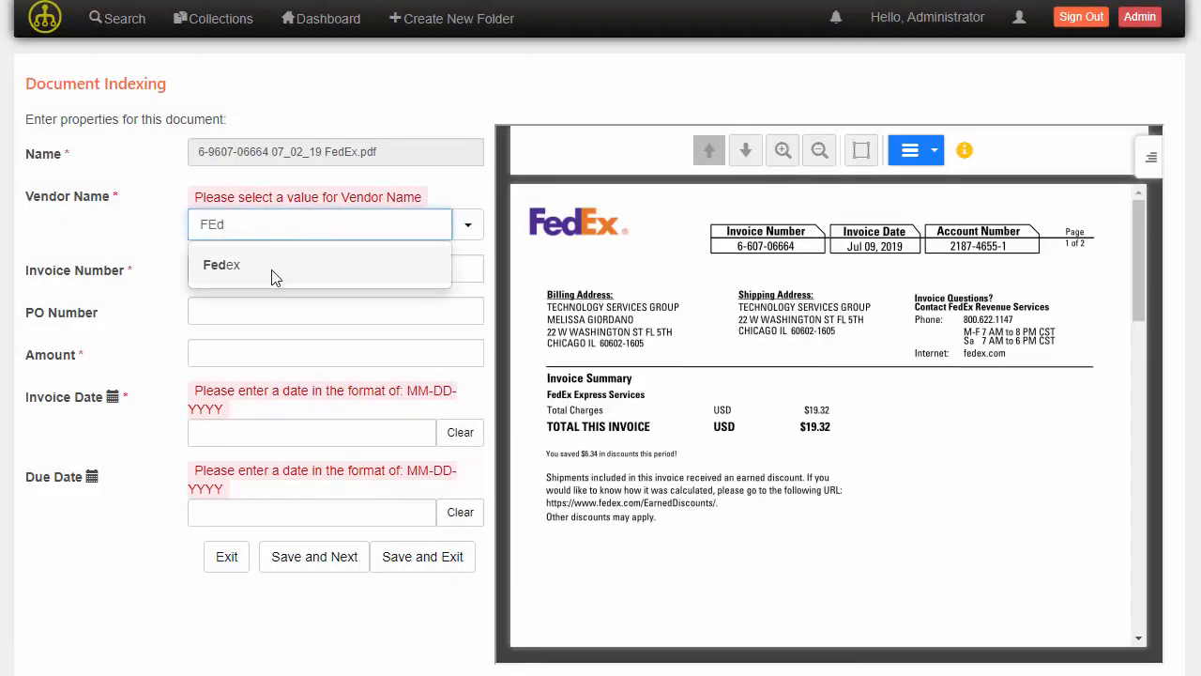
pyautogui.click(221, 263)
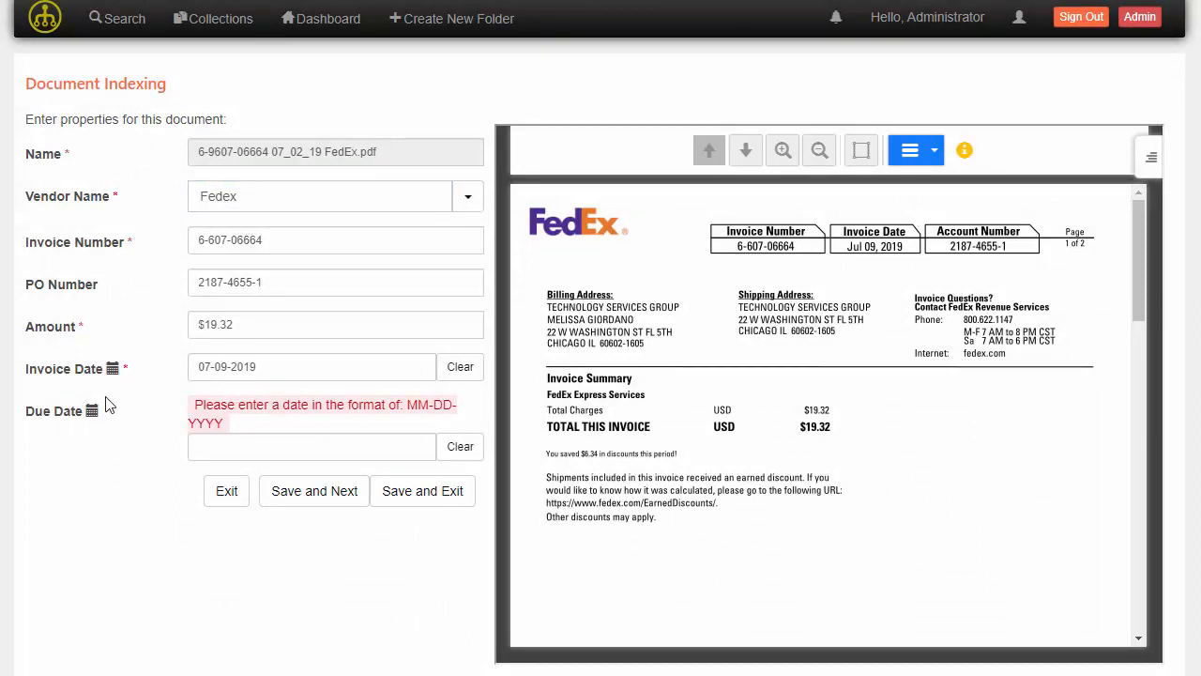
pyautogui.moveTo(152, 311)
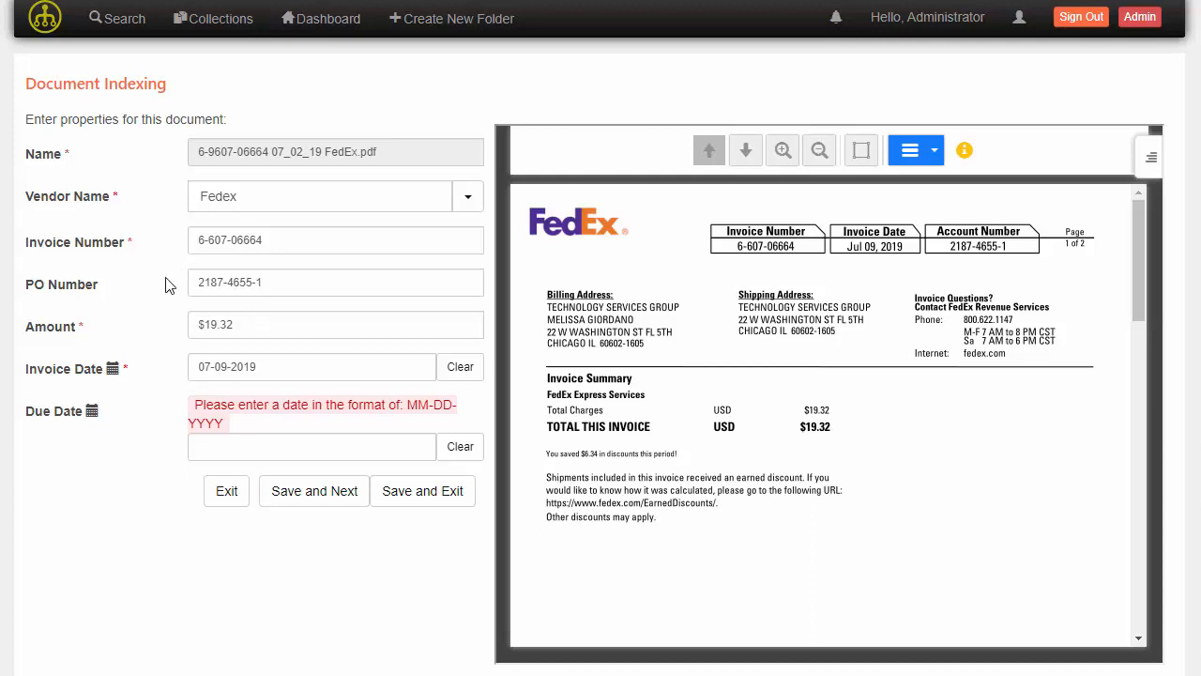
pyautogui.moveTo(173, 204)
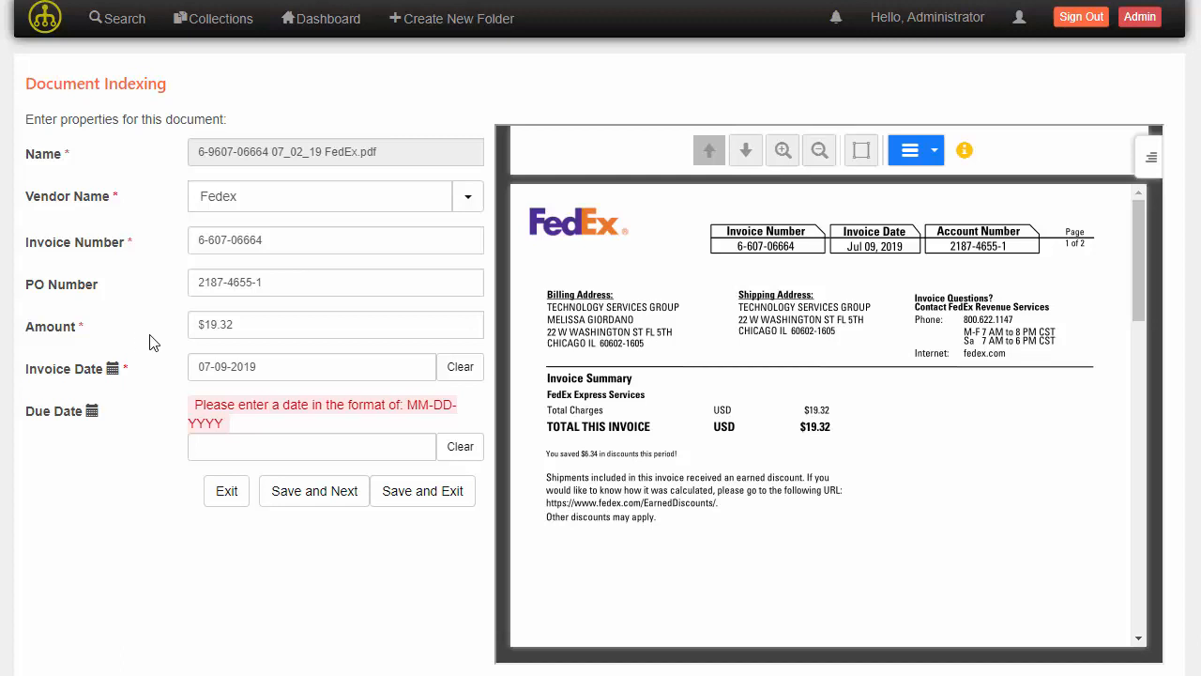
pyautogui.moveTo(135, 218)
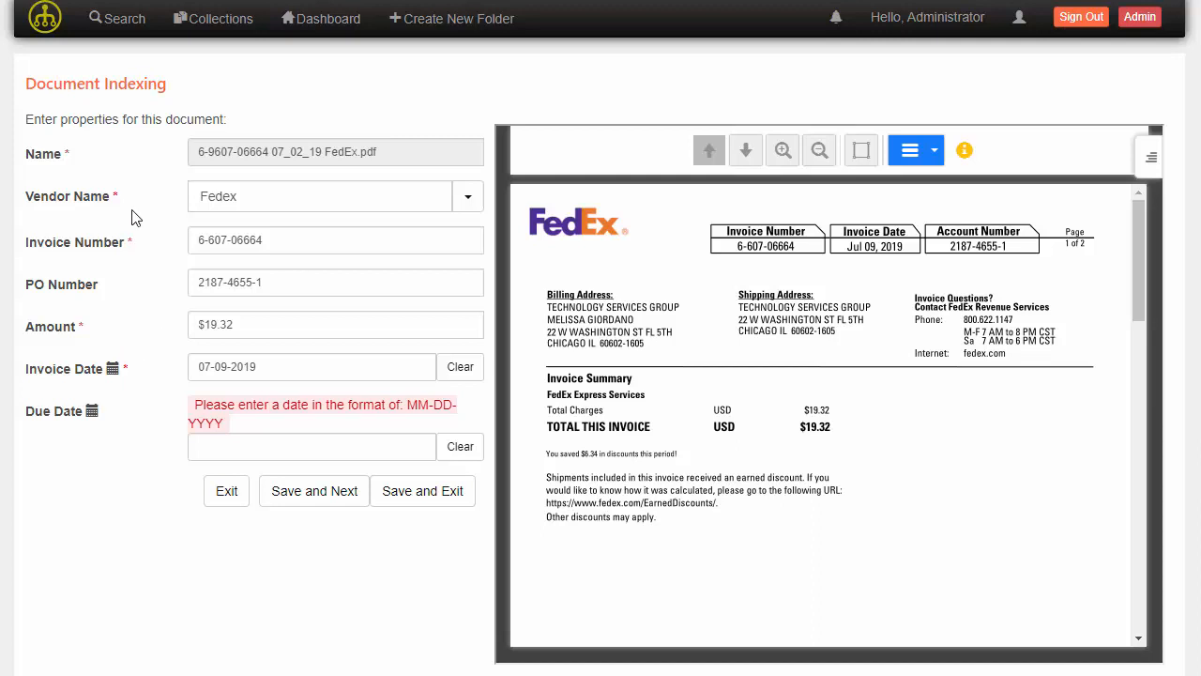
pyautogui.moveTo(169, 360)
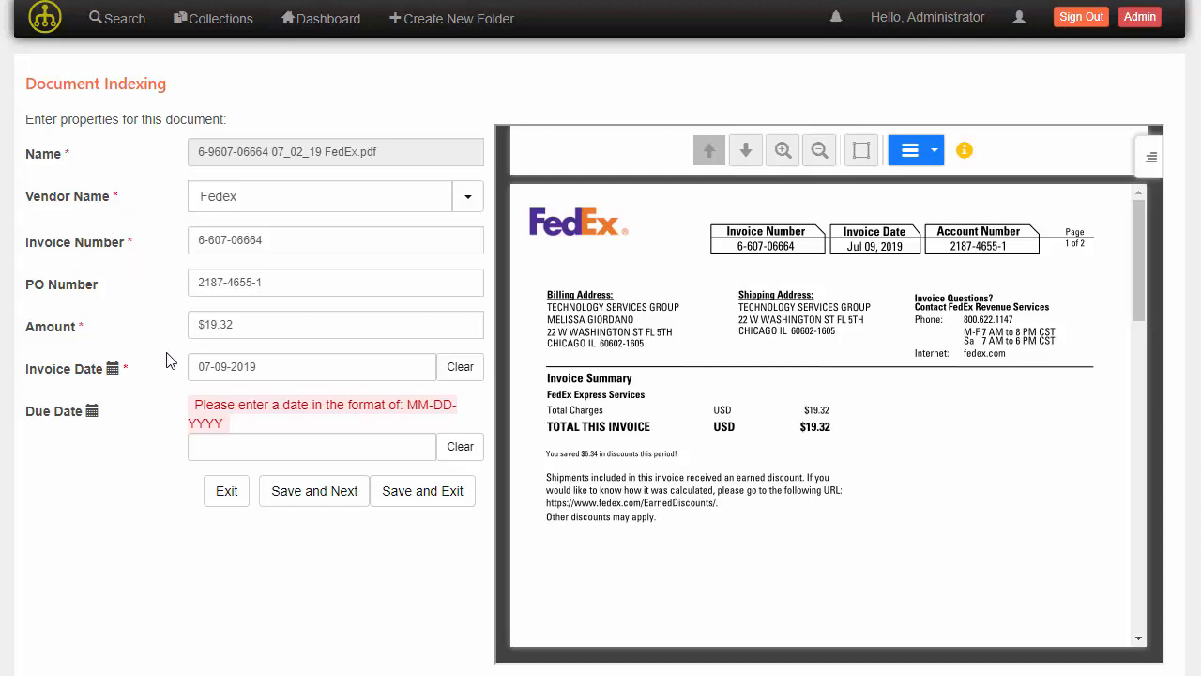
pyautogui.moveTo(326, 559)
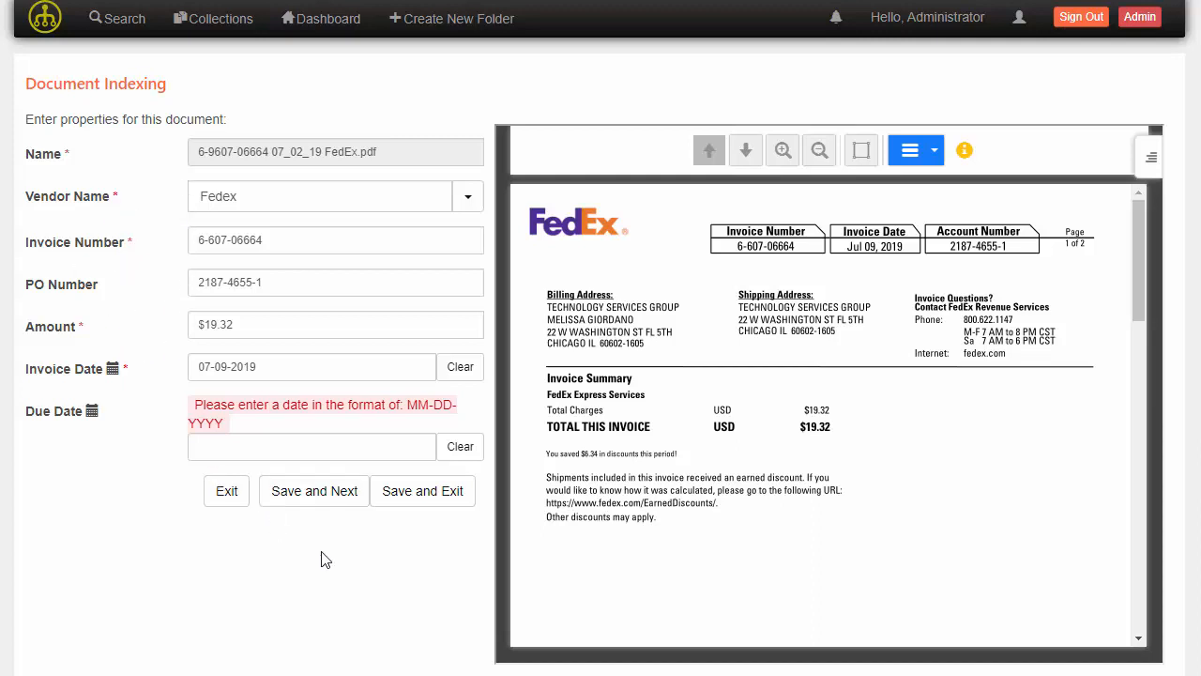
pyautogui.moveTo(709, 364)
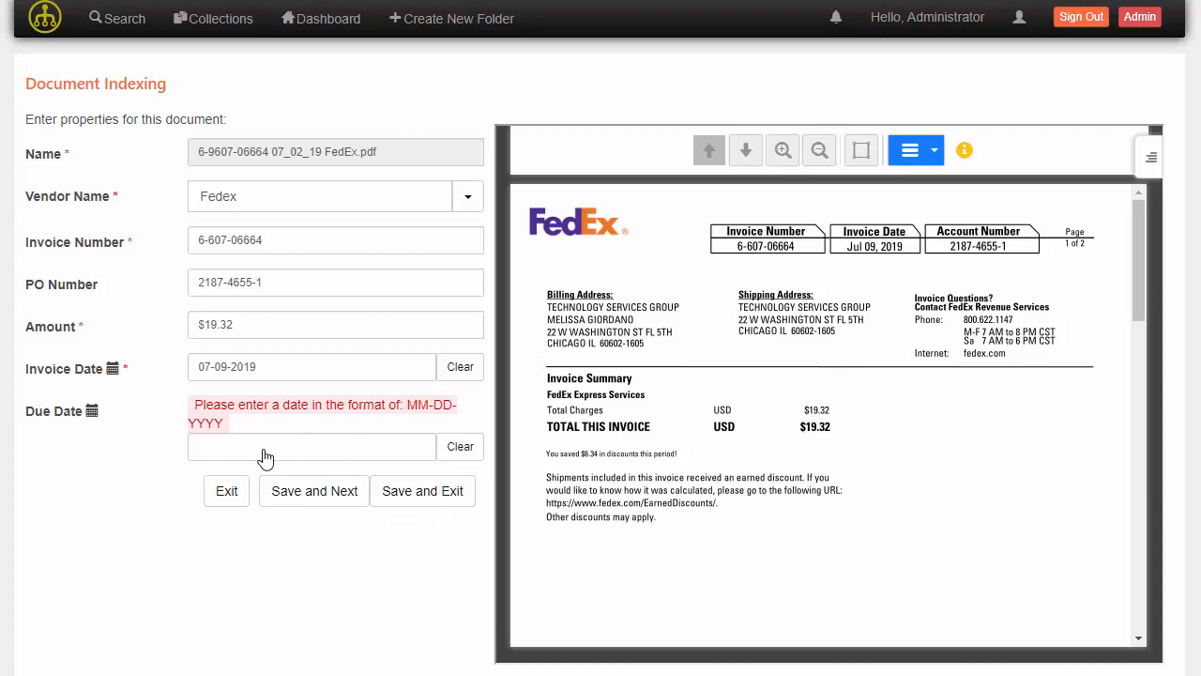
# Save invoice 6-607-06664, let Fedex auto-fill invoice 6-621-56786 ($38.82, 07-23-2019), and save it too.
pyautogui.click(314, 492)
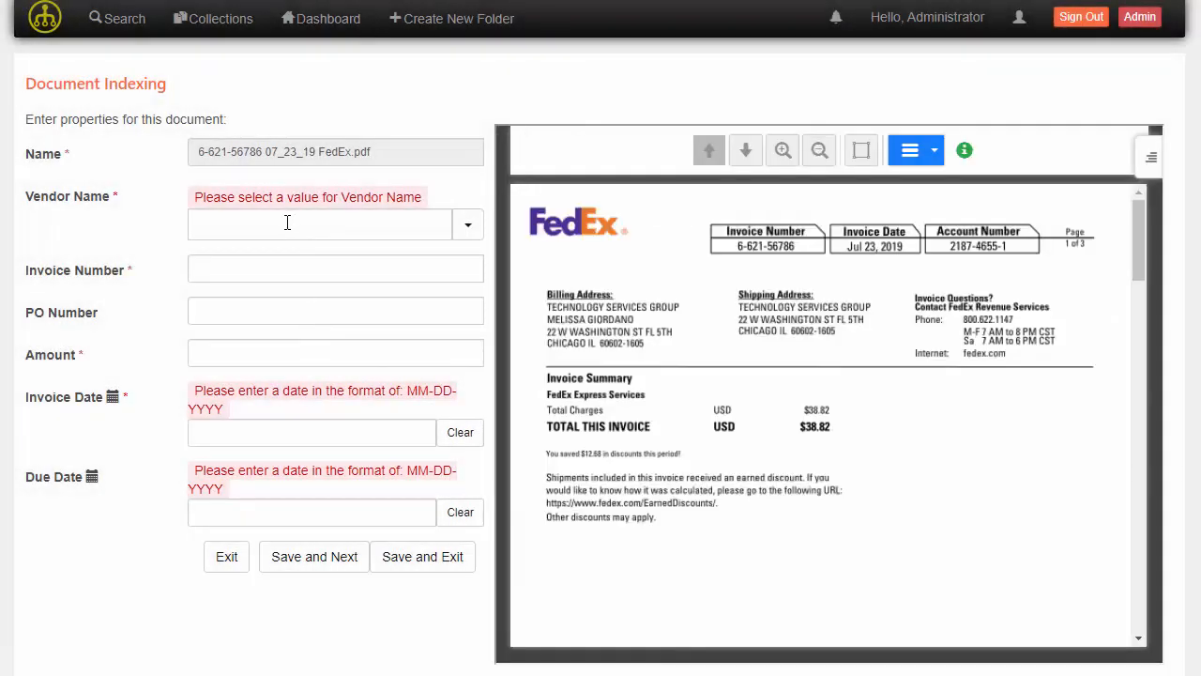
pyautogui.write('Fe')
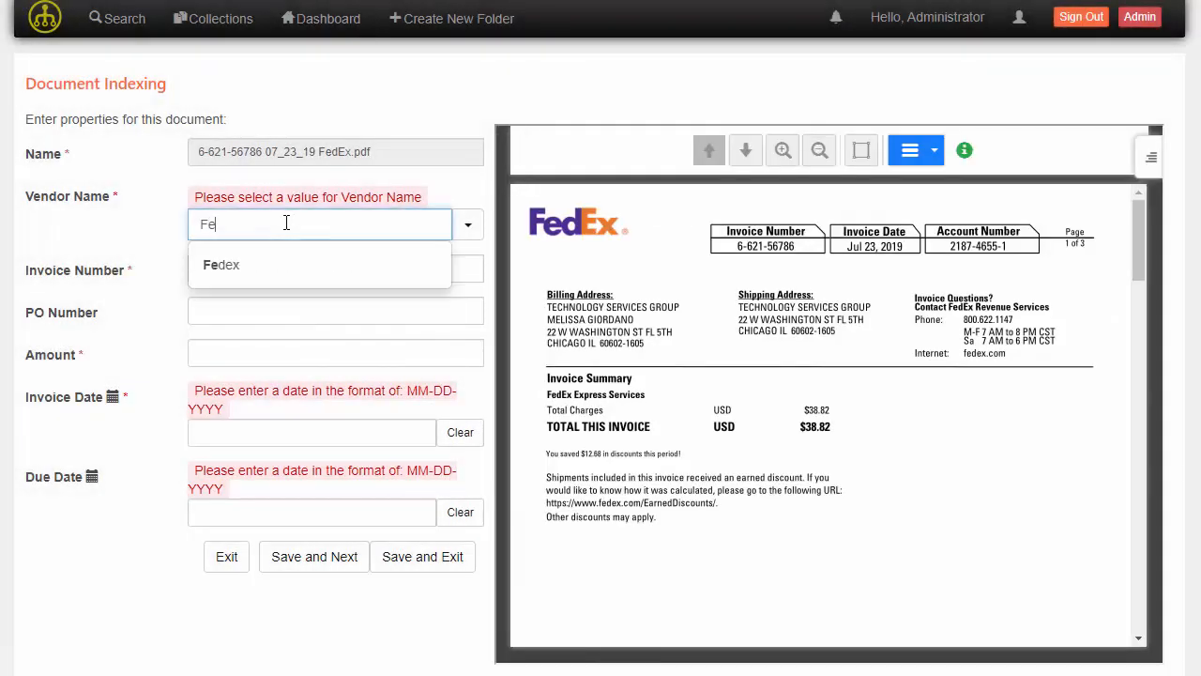
pyautogui.click(222, 263)
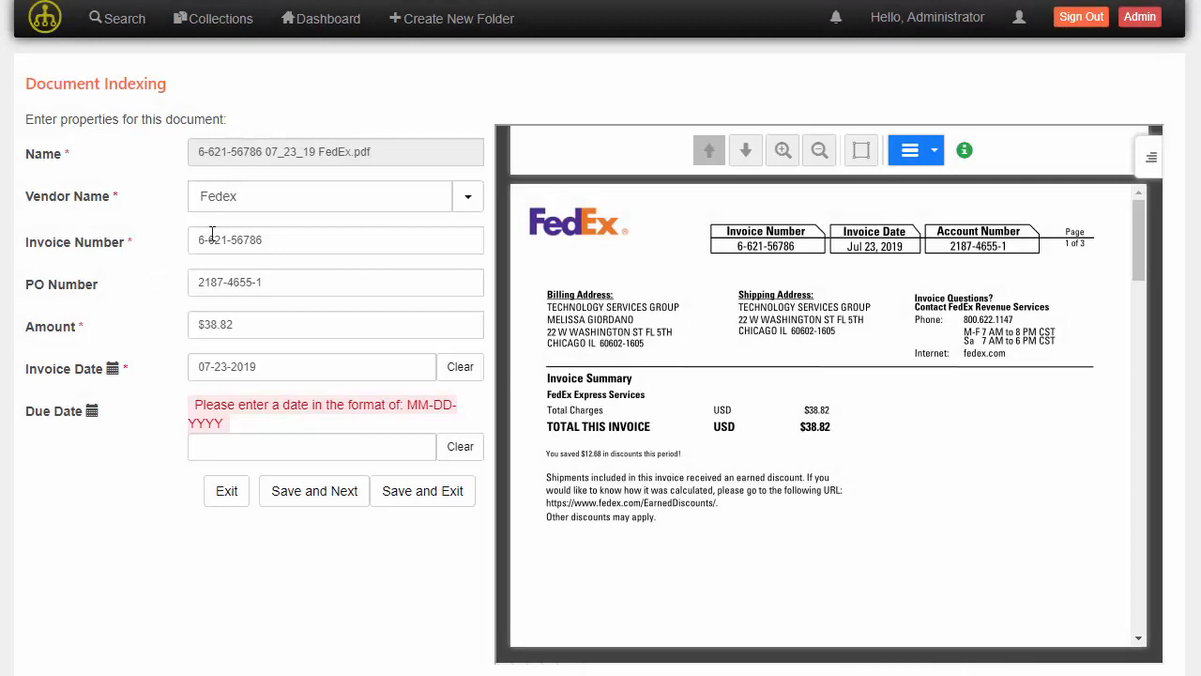
pyautogui.moveTo(198, 417)
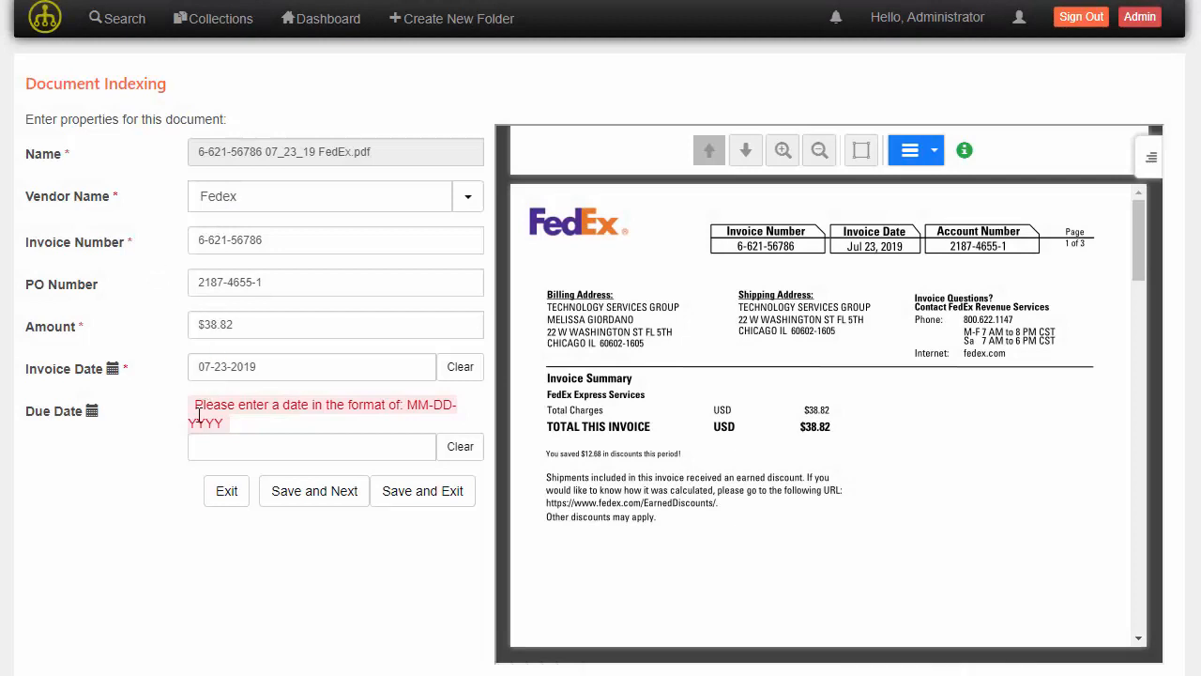
pyautogui.moveTo(173, 278)
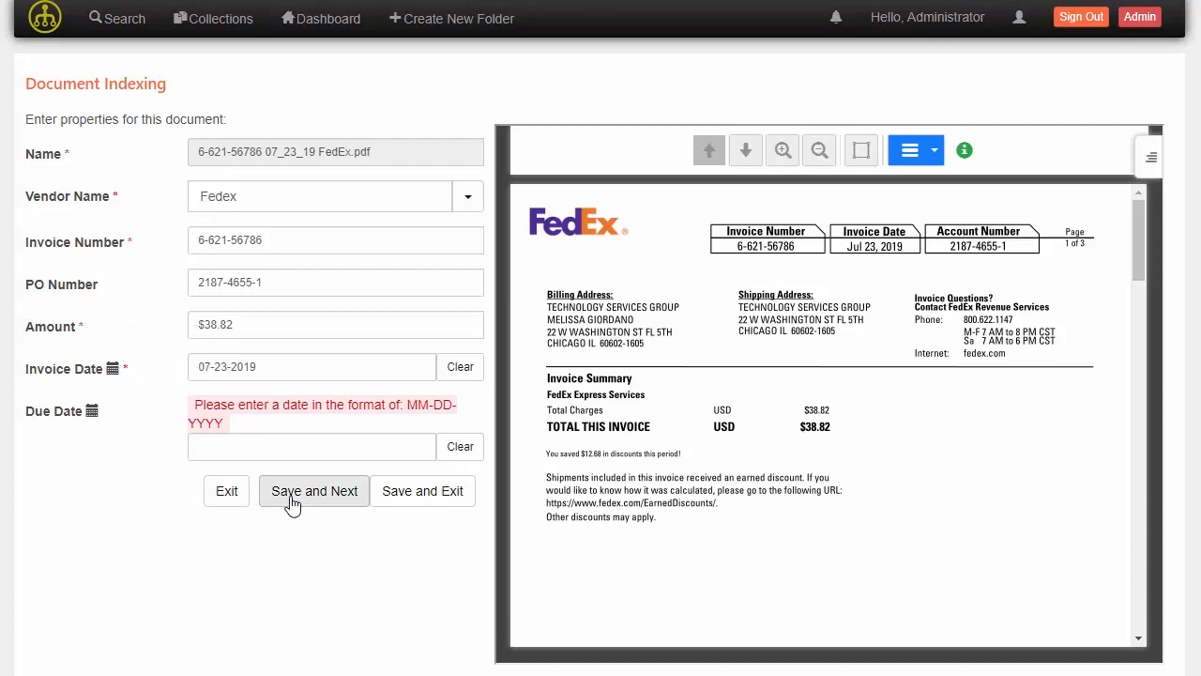
pyautogui.click(313, 492)
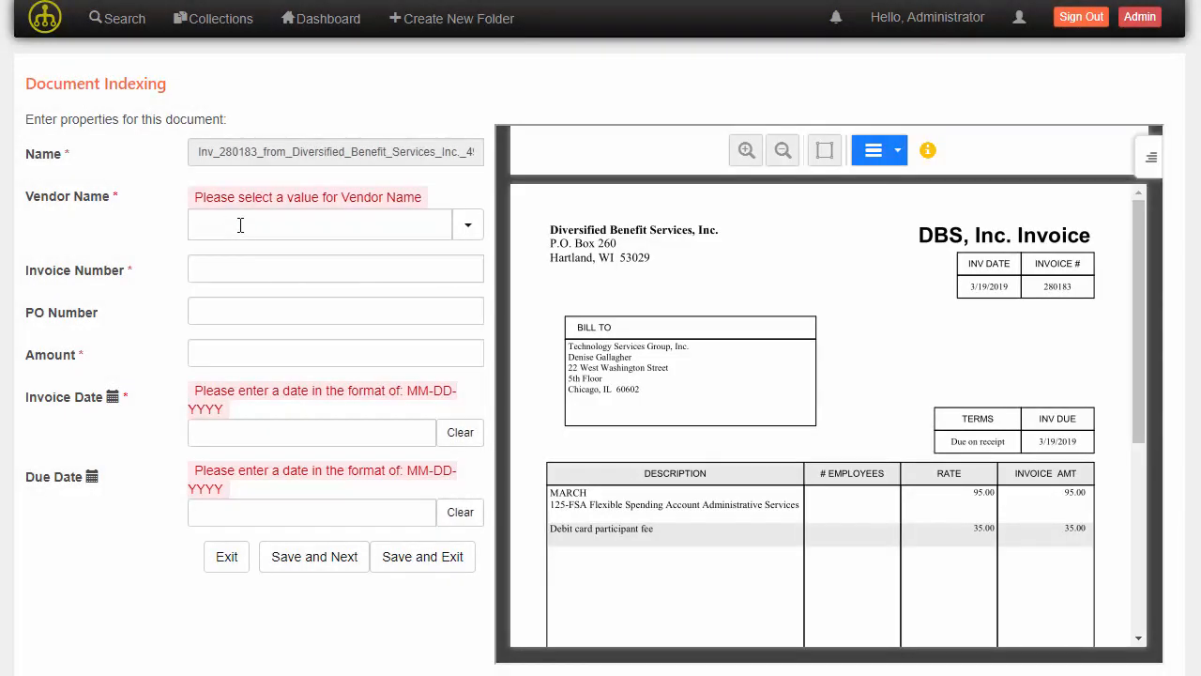
# Choose Diversified Benefit Services from the Vendor Name suggestions and confirm it.
pyautogui.write('Di')
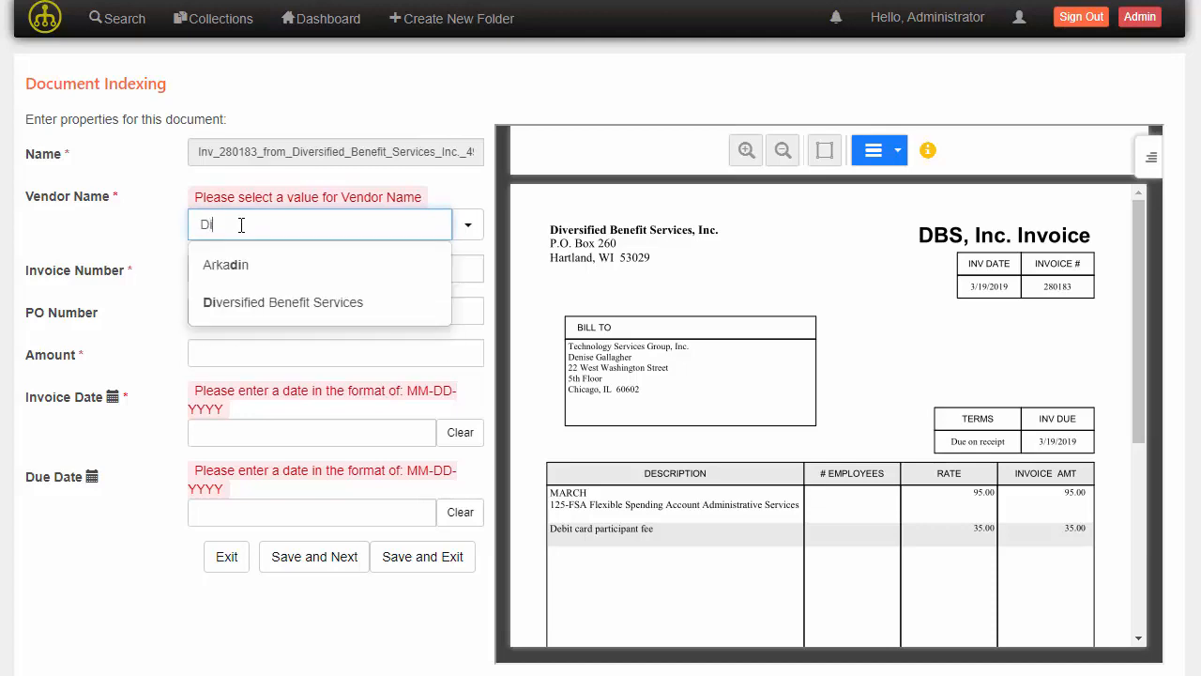
pyautogui.click(282, 300)
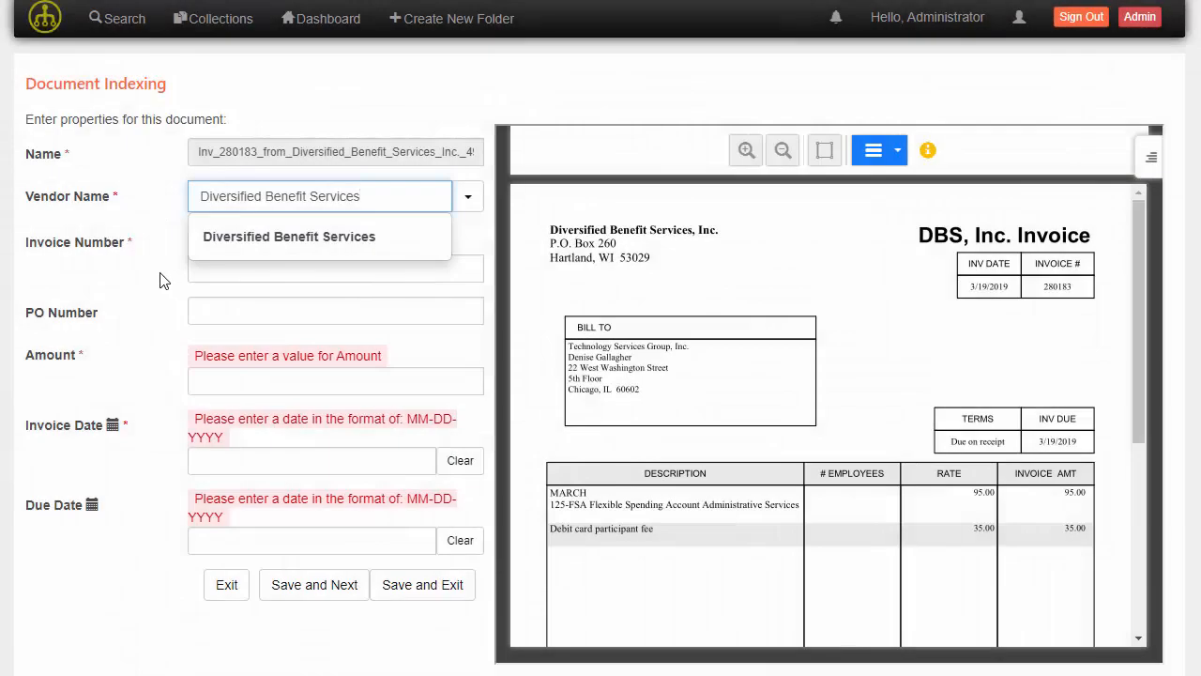
pyautogui.click(289, 236)
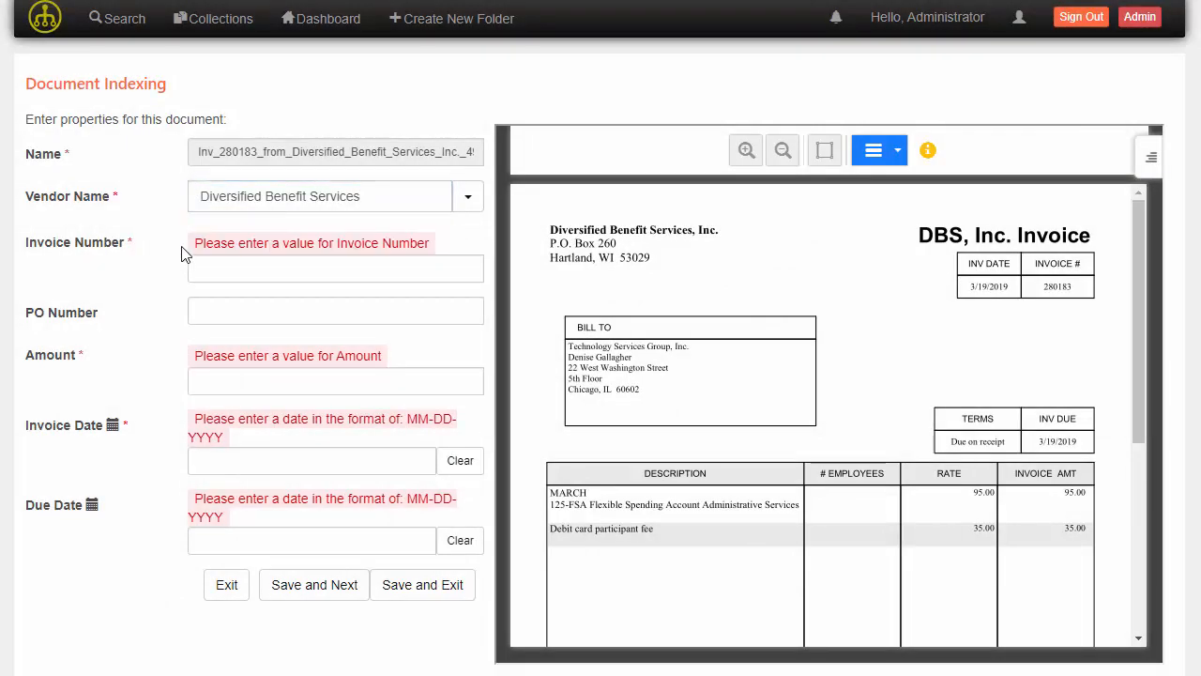
pyautogui.moveTo(113, 267)
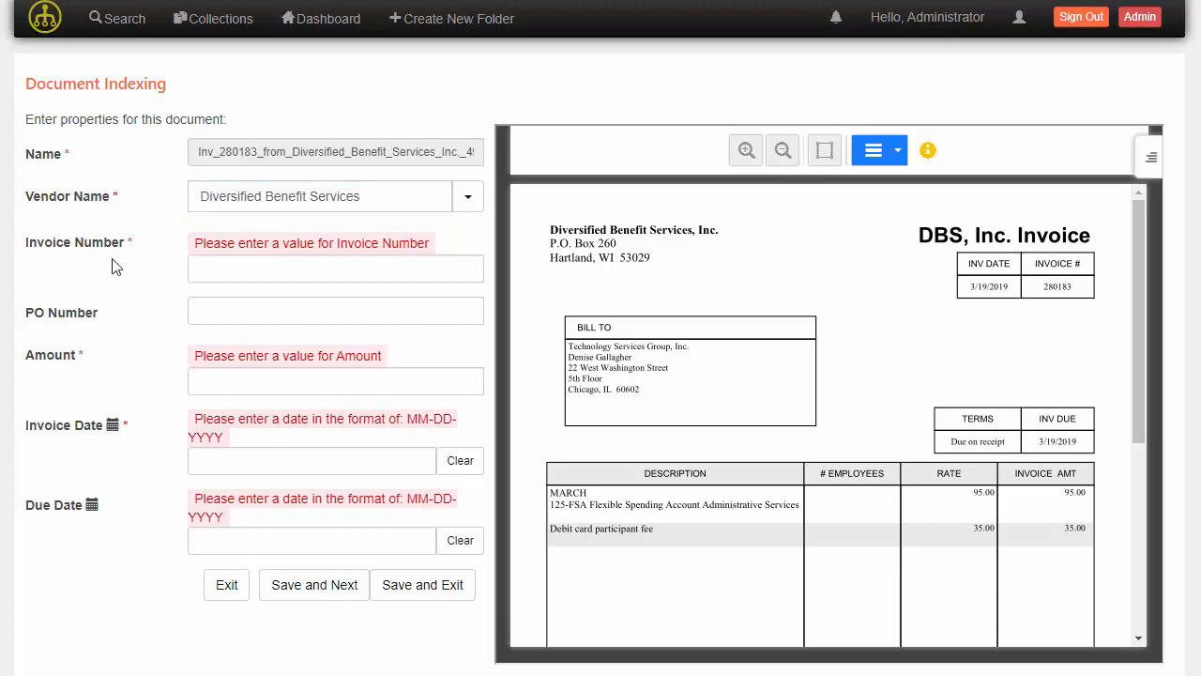
# Enter invoice number 280183 and capture the $130.00 balance due from the preview as the amount.
pyautogui.click(334, 269)
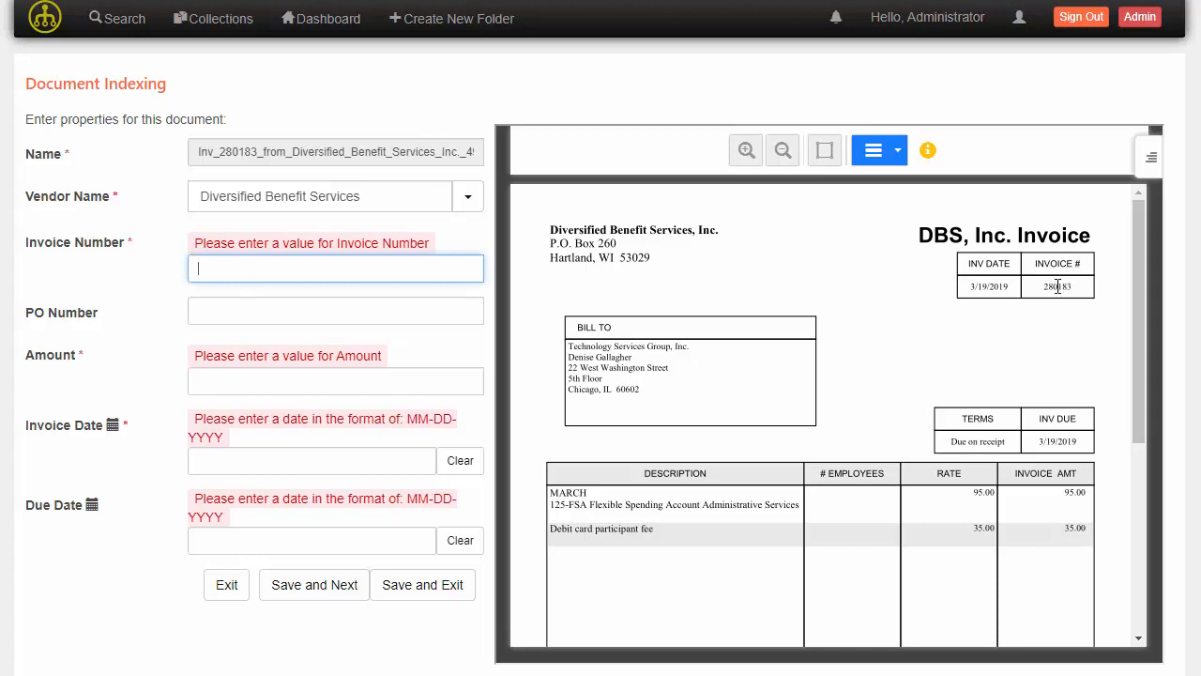
pyautogui.write('280183')
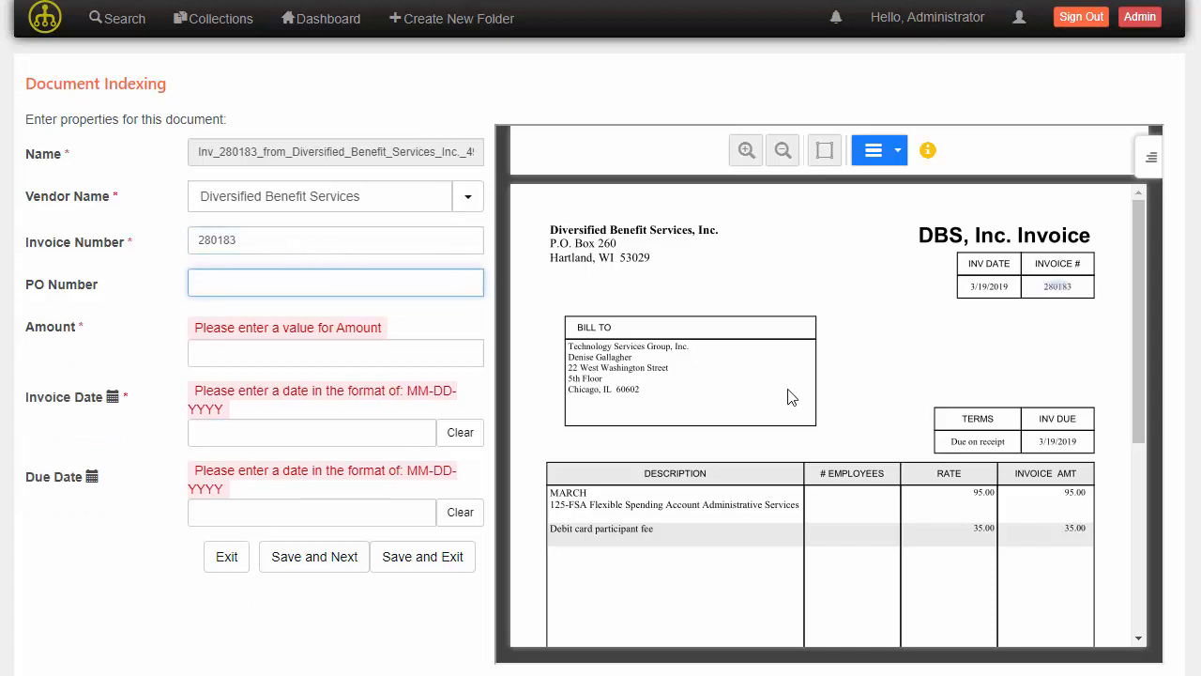
pyautogui.moveTo(261, 323)
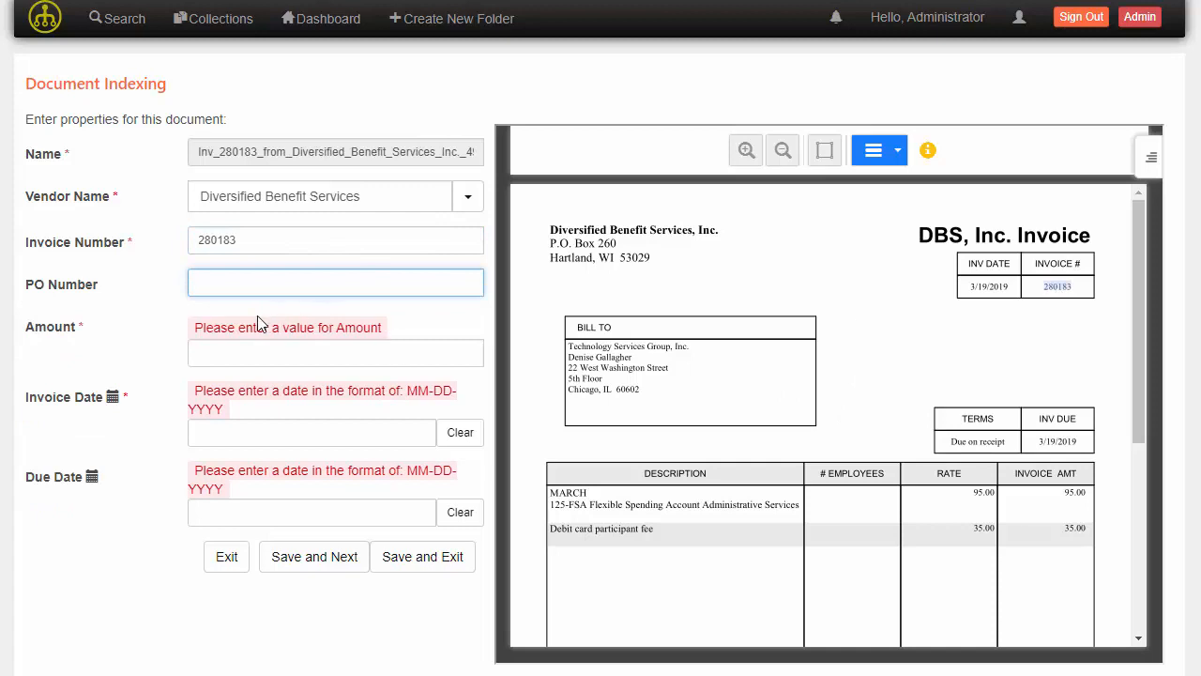
pyautogui.click(334, 353)
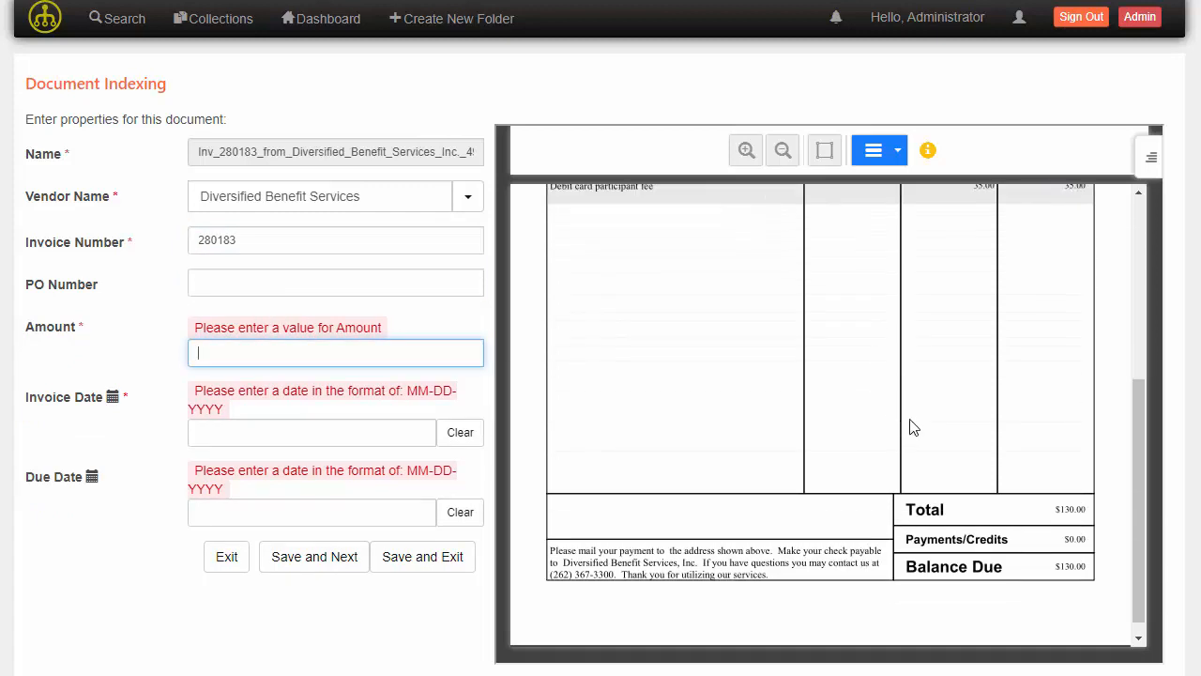
pyautogui.scroll(-3)
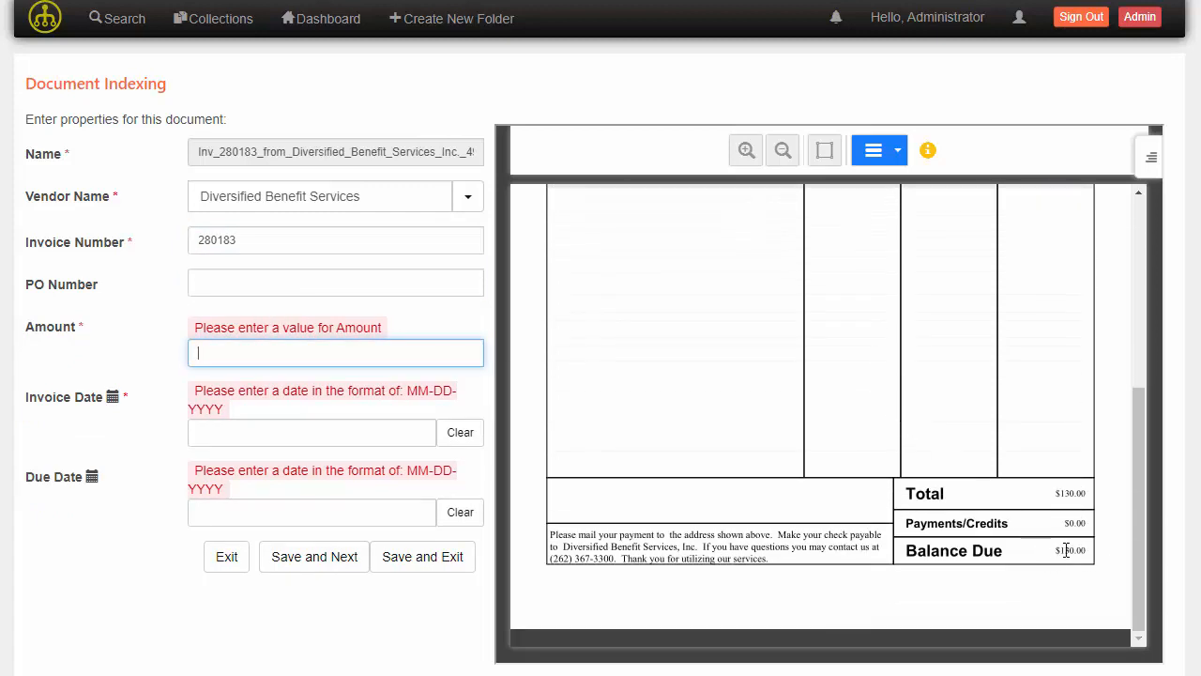
pyautogui.click(311, 404)
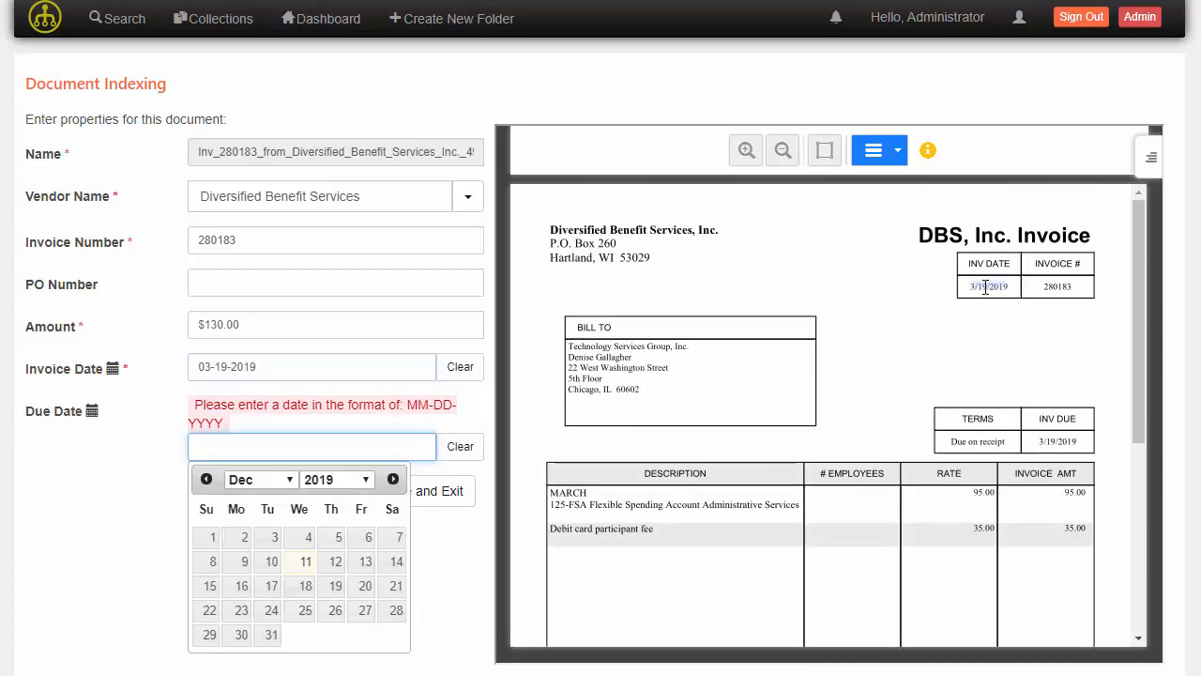
pyautogui.moveTo(1050, 441)
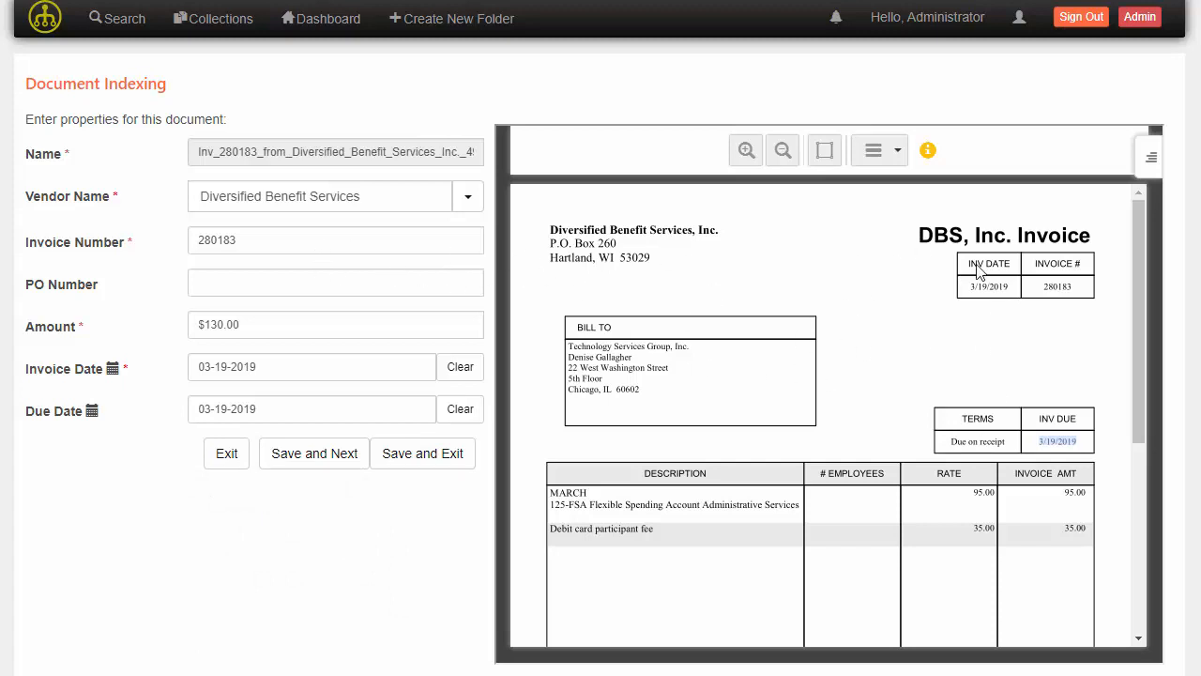
pyautogui.moveTo(912, 477)
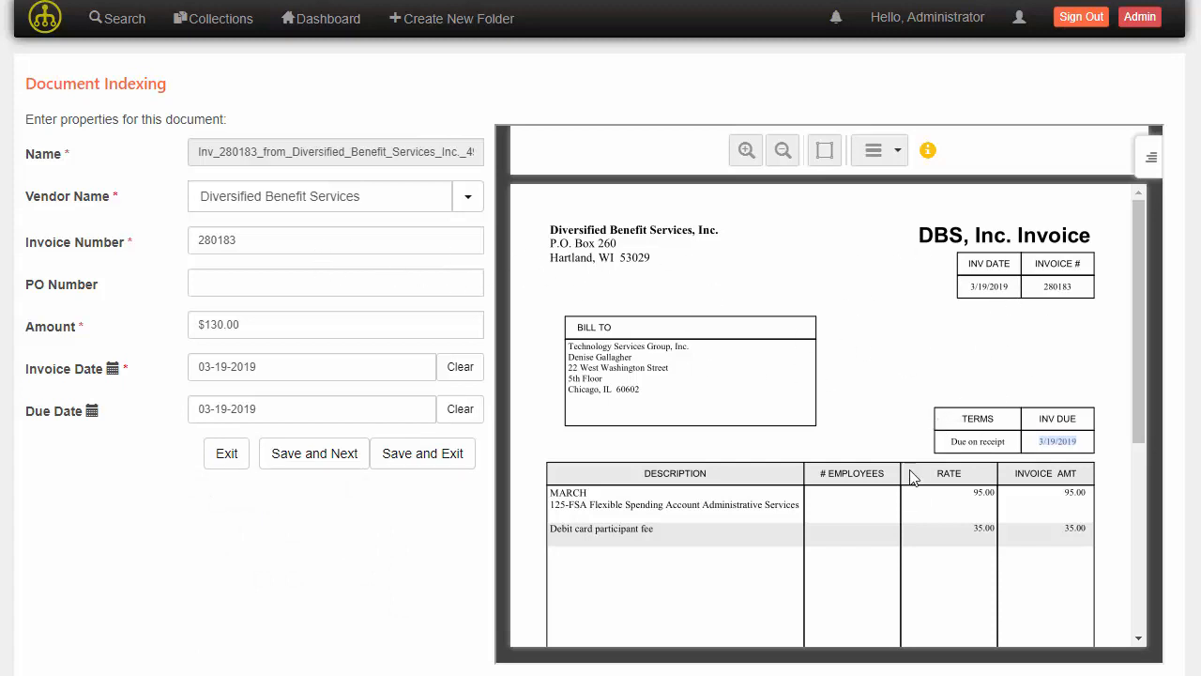
pyautogui.moveTo(284, 552)
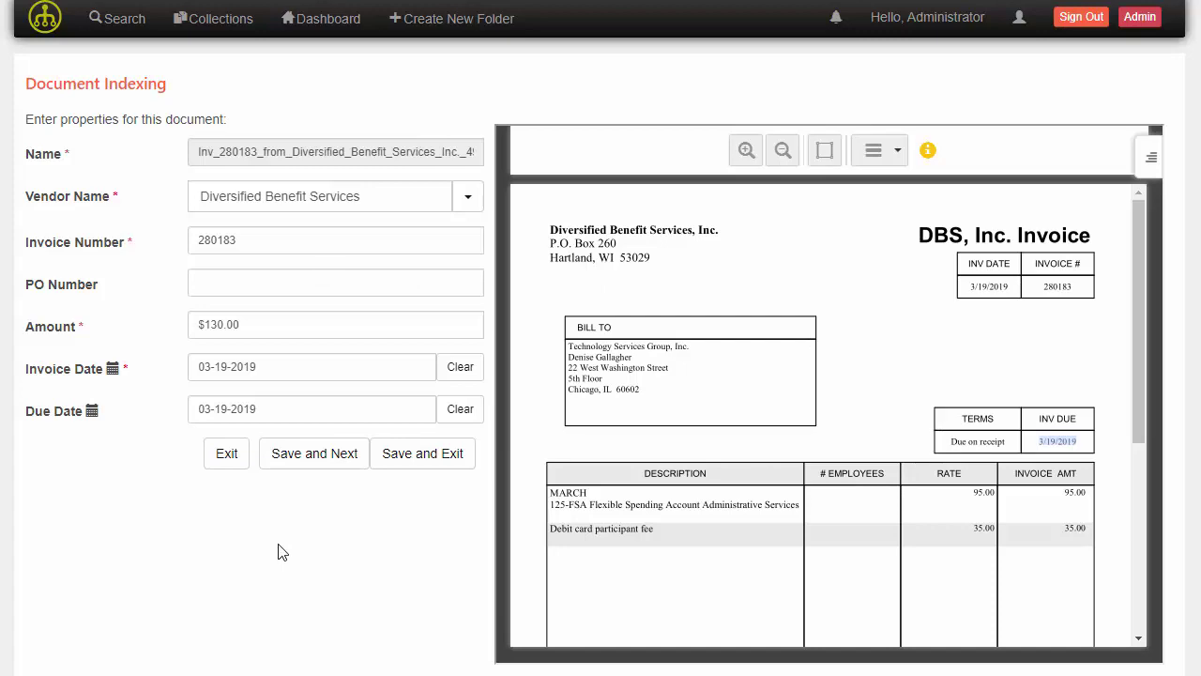
pyautogui.moveTo(293, 473)
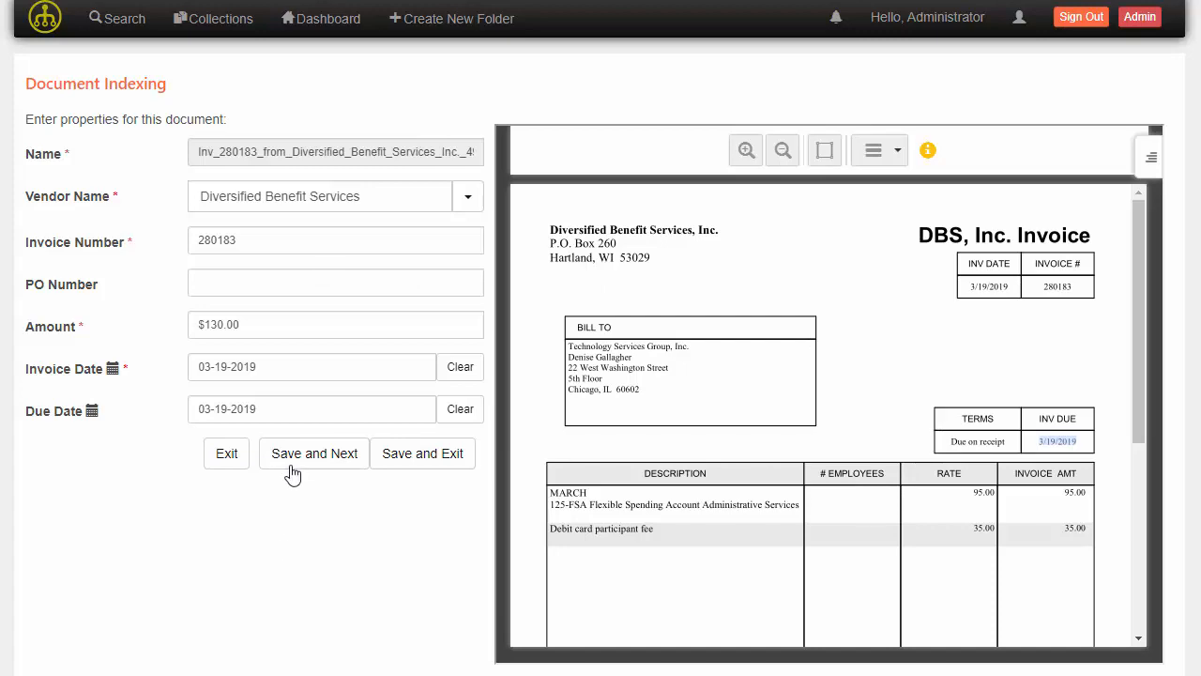
# Save invoice 280183, pick Diversified Benefit Services on invoice 278487 so $130.00 and 02-20-2019 auto-fill, and check the preview totals.
pyautogui.click(314, 452)
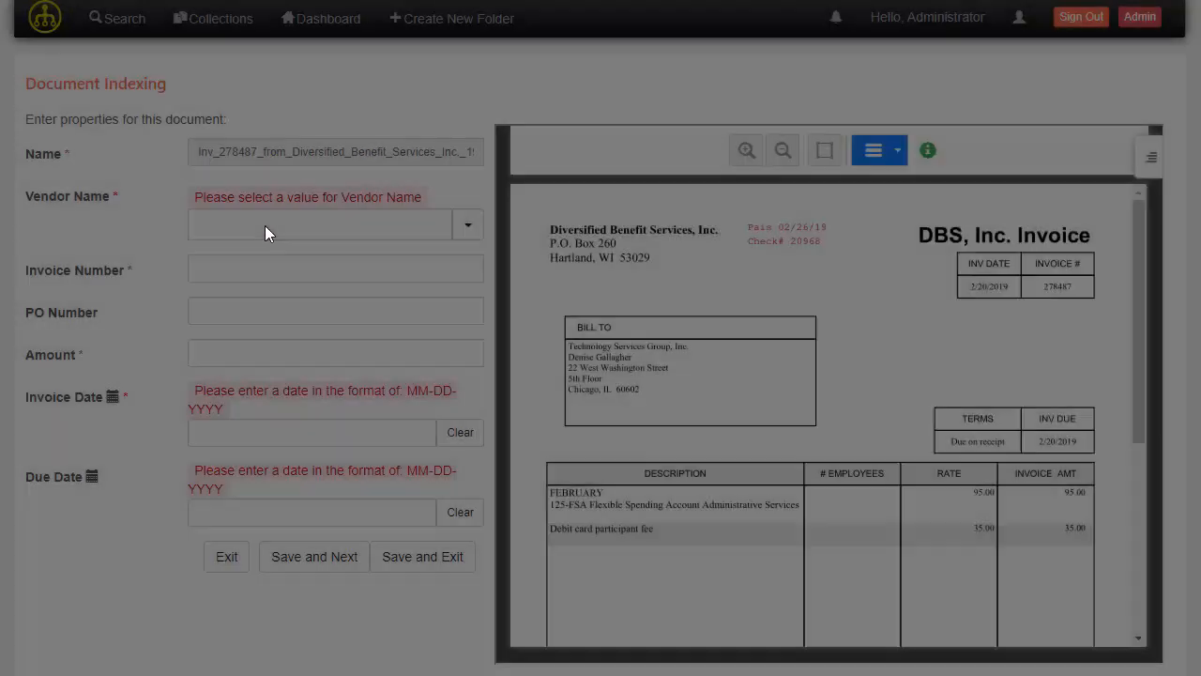
pyautogui.write('D')
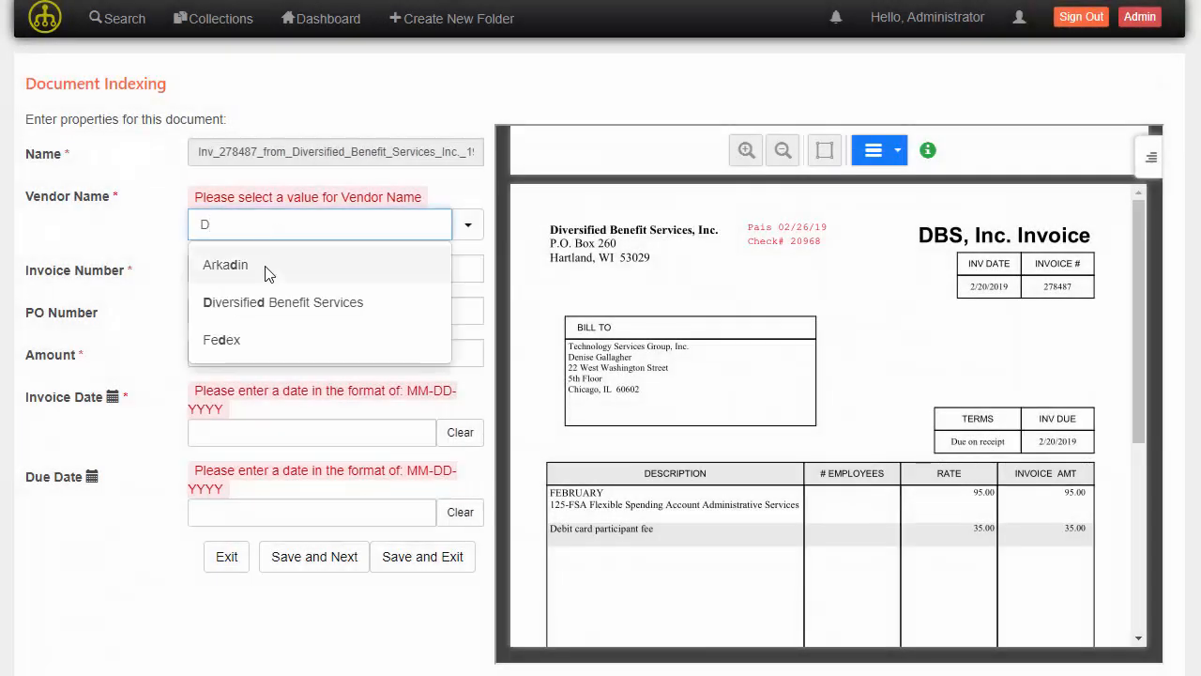
pyautogui.click(281, 301)
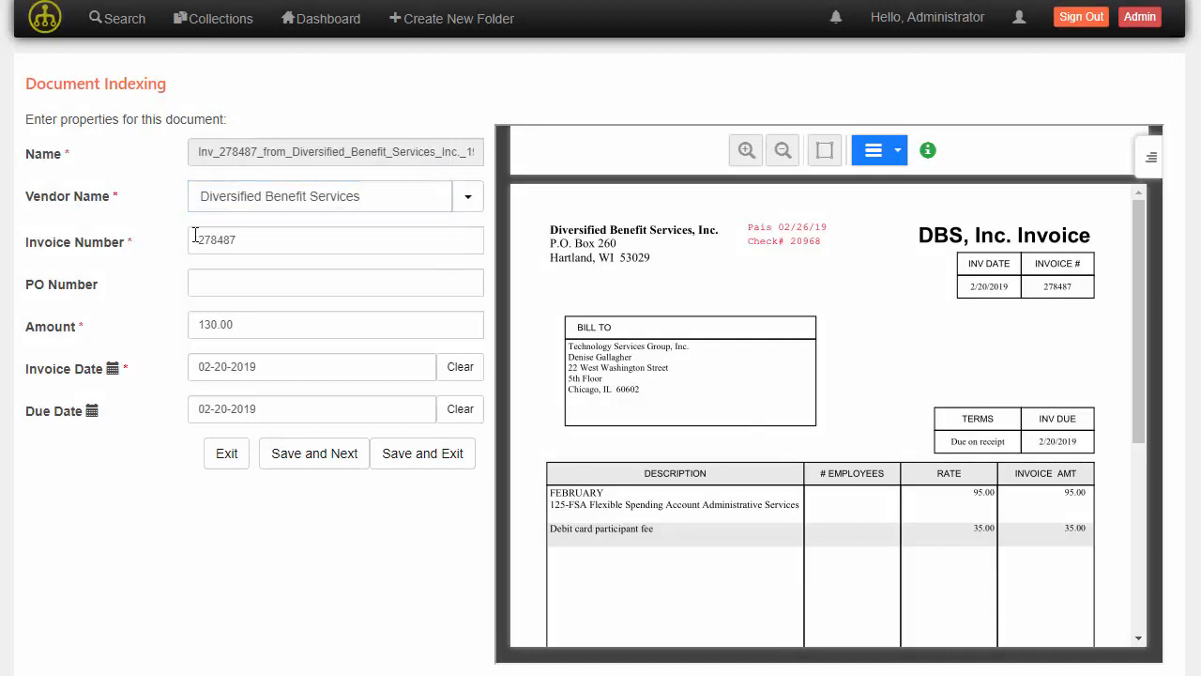
pyautogui.moveTo(142, 470)
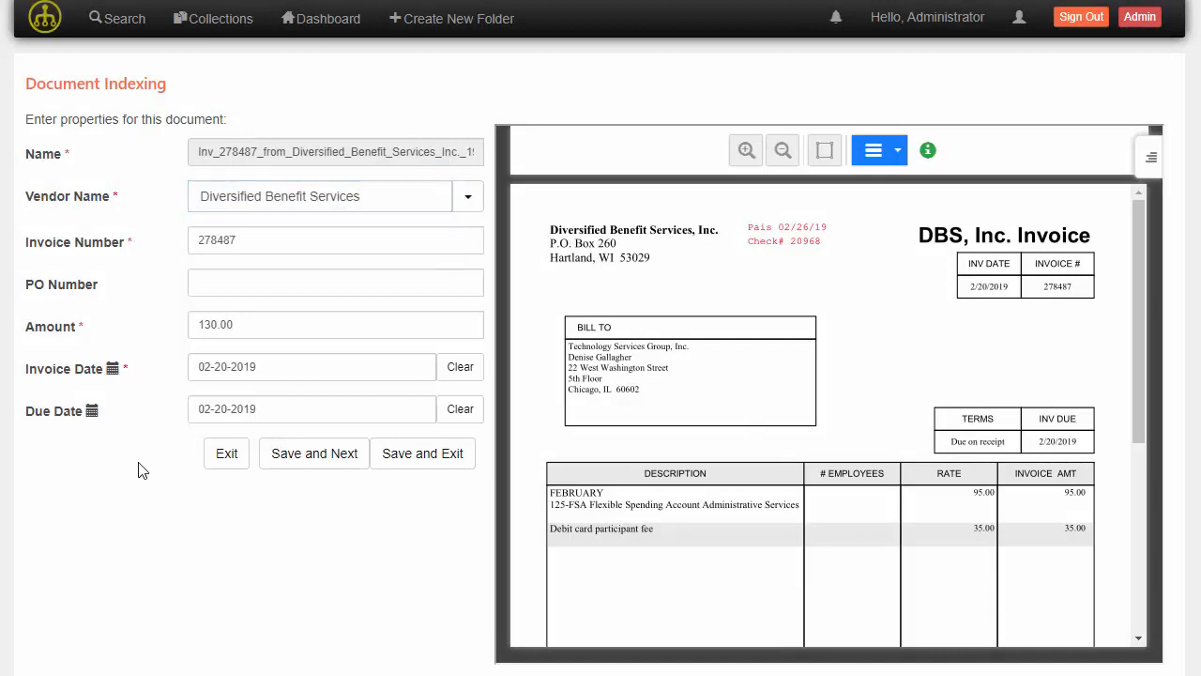
pyautogui.scroll(-3)
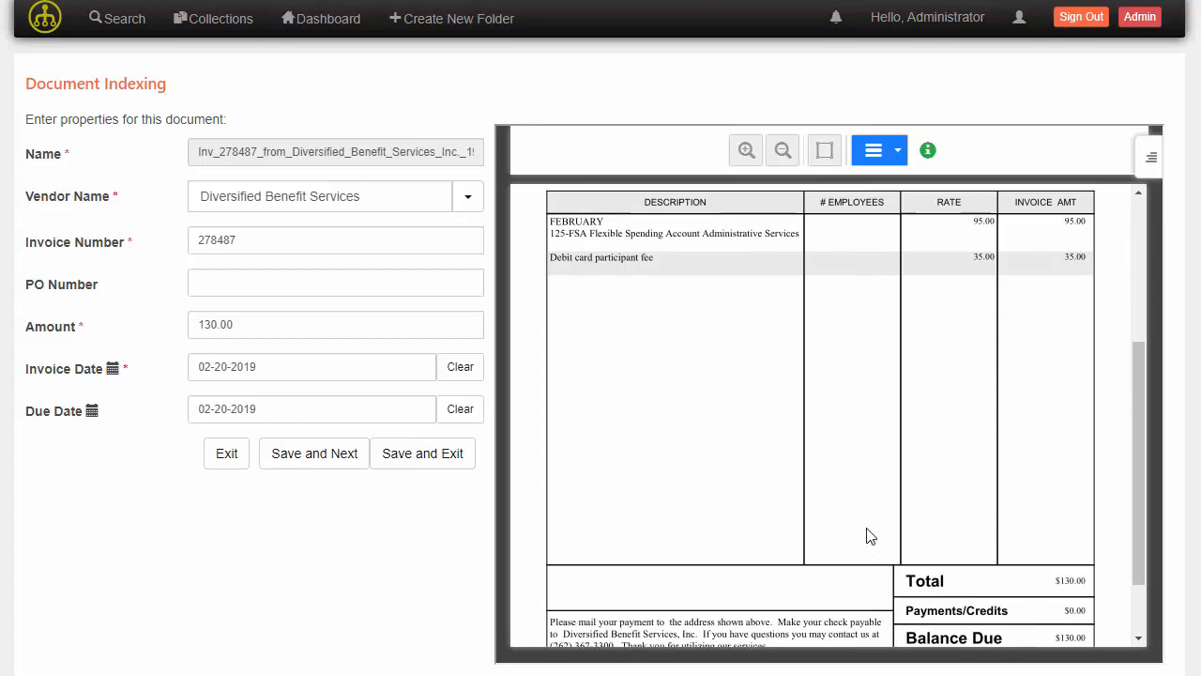
pyautogui.scroll(-3)
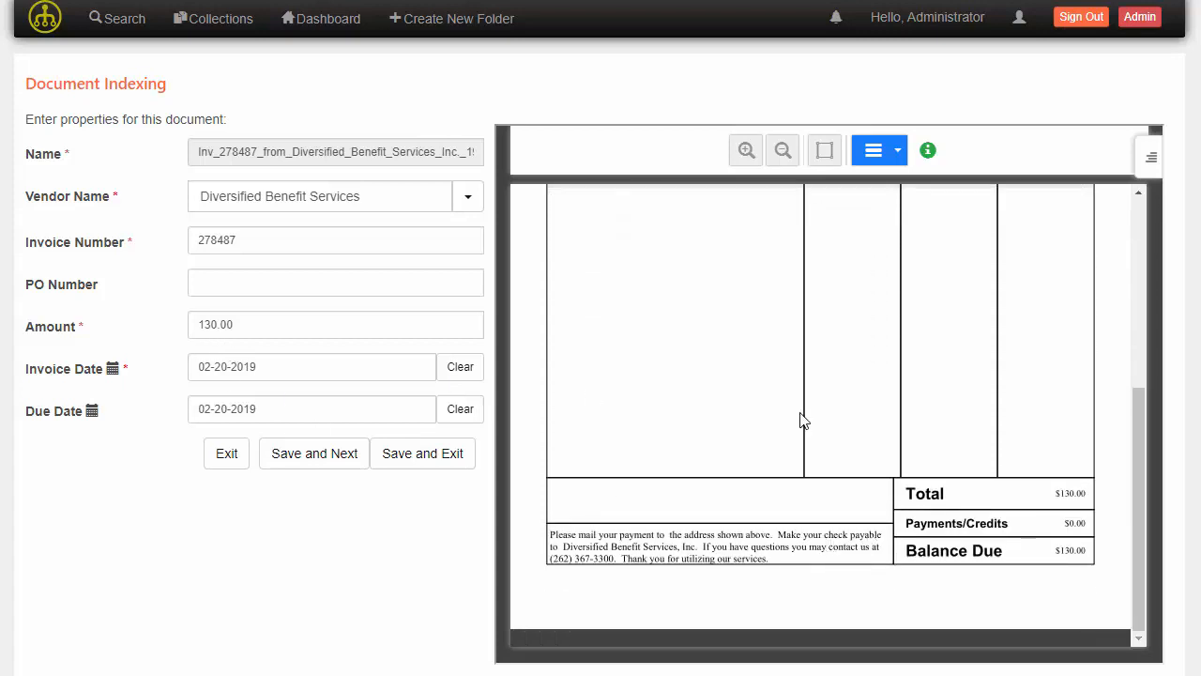
pyautogui.scroll(3)
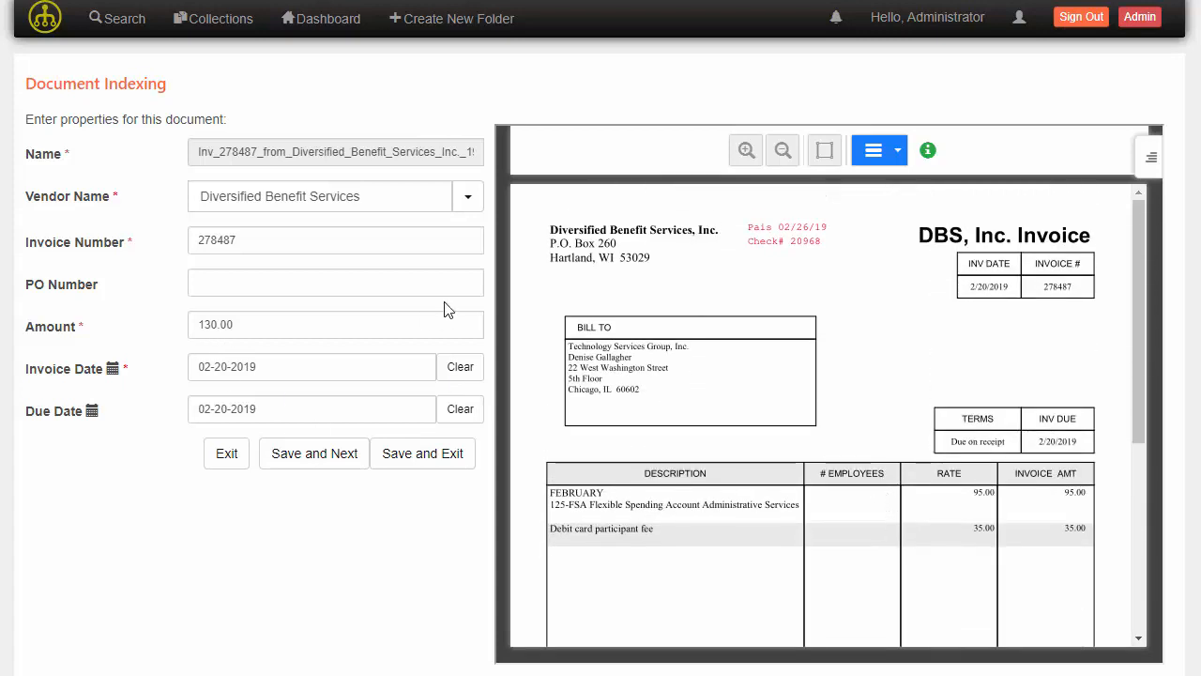
pyautogui.moveTo(146, 443)
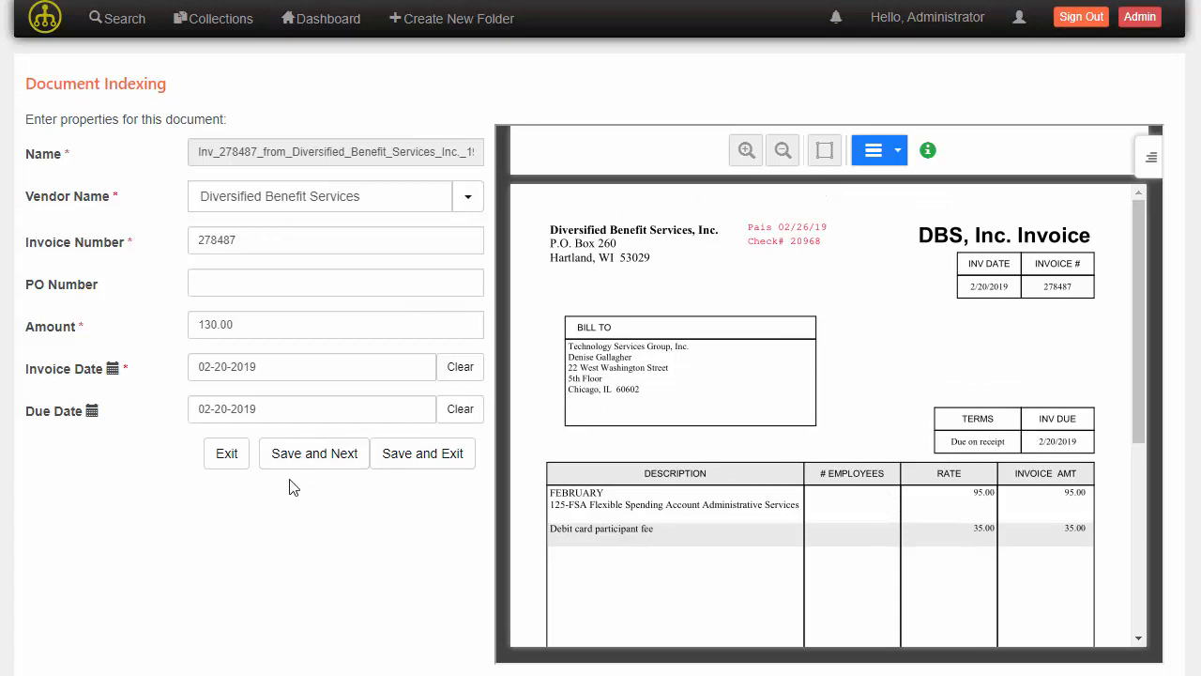
# Save invoice 278487, set Diversified Benefit Services on invoice 276481 so $252.00 and 01-16-2019 auto-fill, and verify the line items.
pyautogui.click(313, 453)
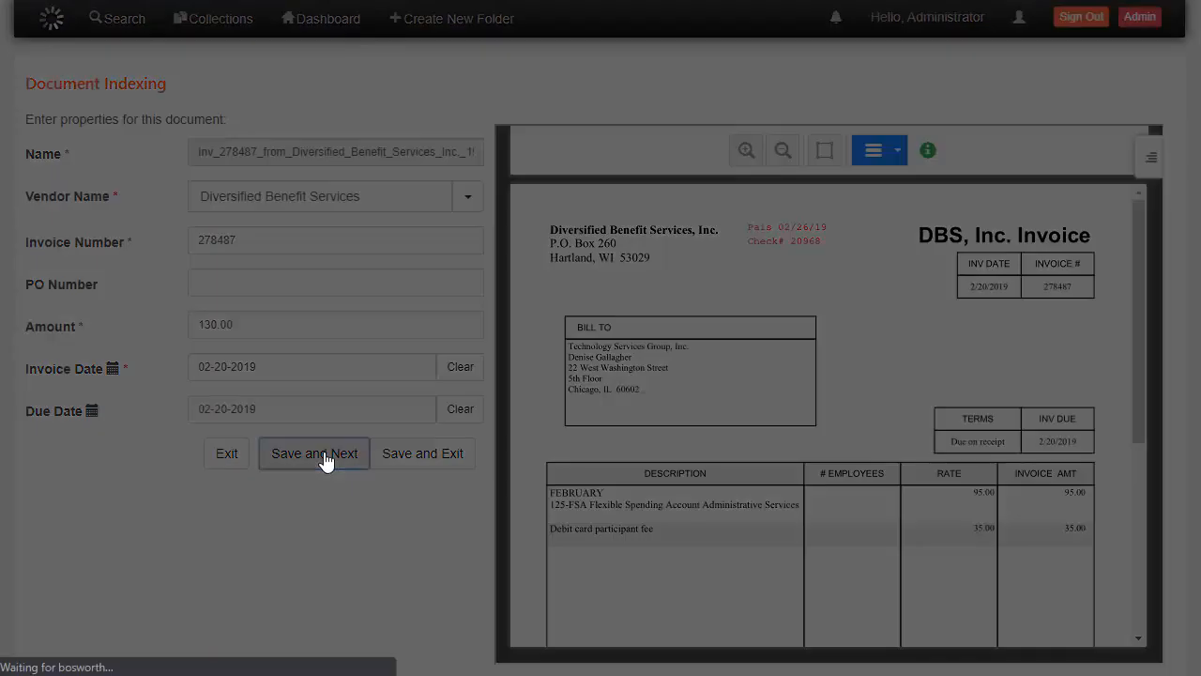
pyautogui.click(313, 452)
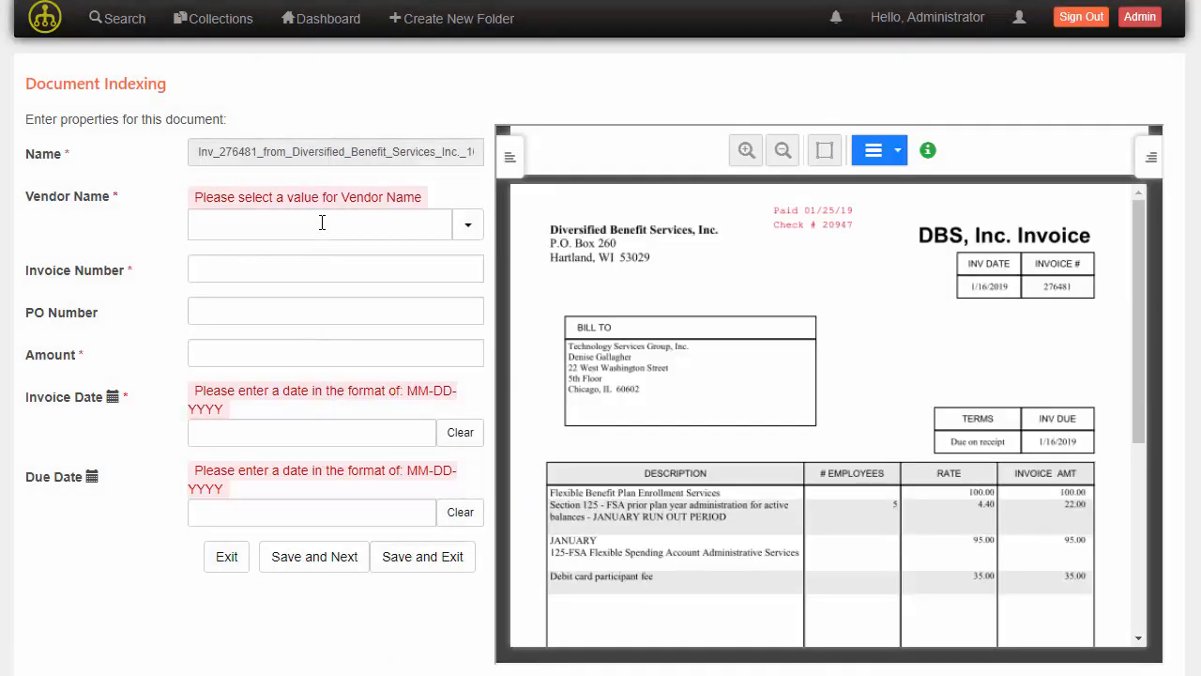
pyautogui.write('Div')
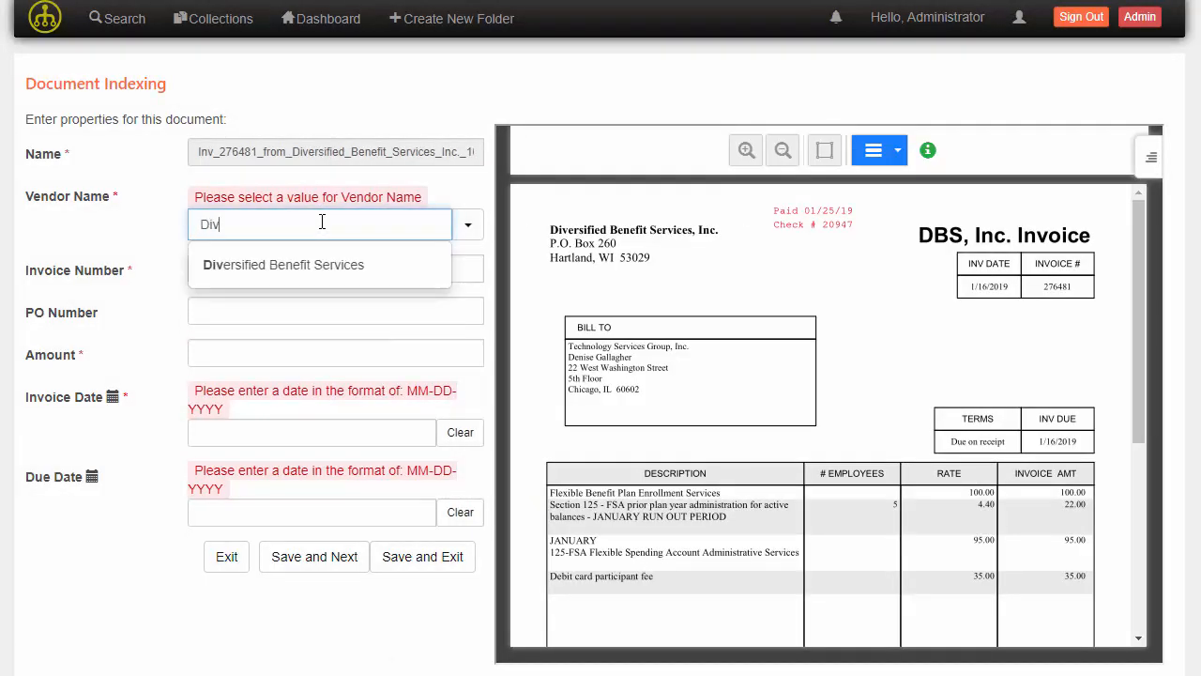
pyautogui.click(282, 263)
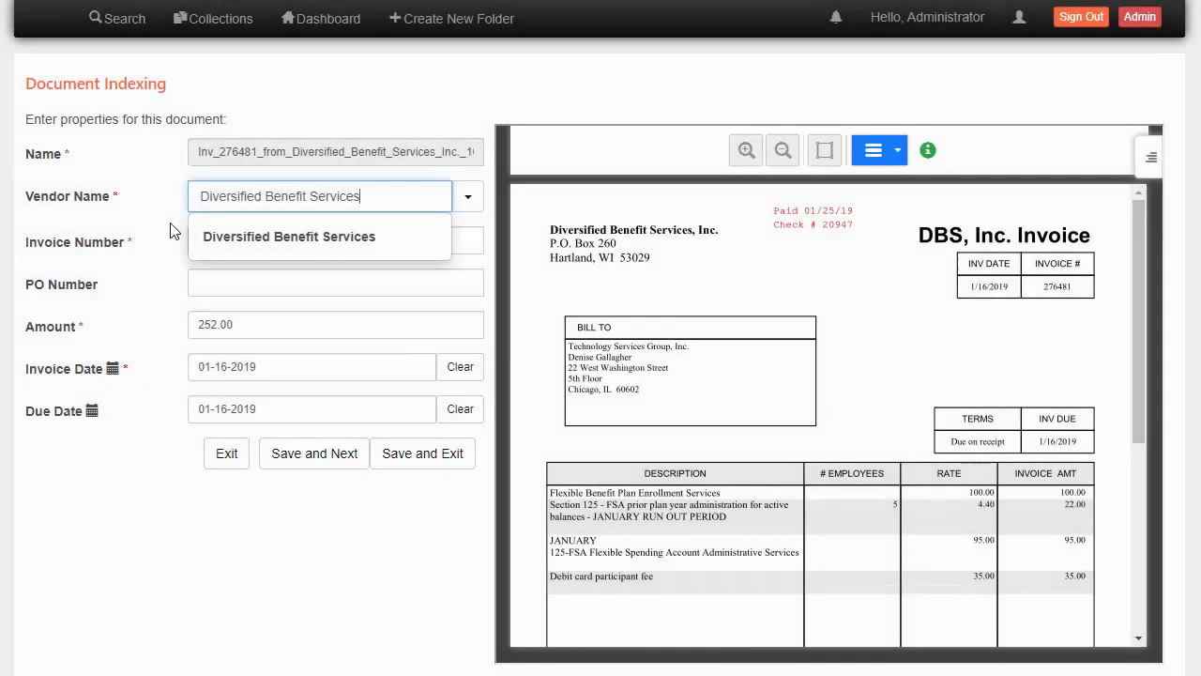
pyautogui.click(289, 236)
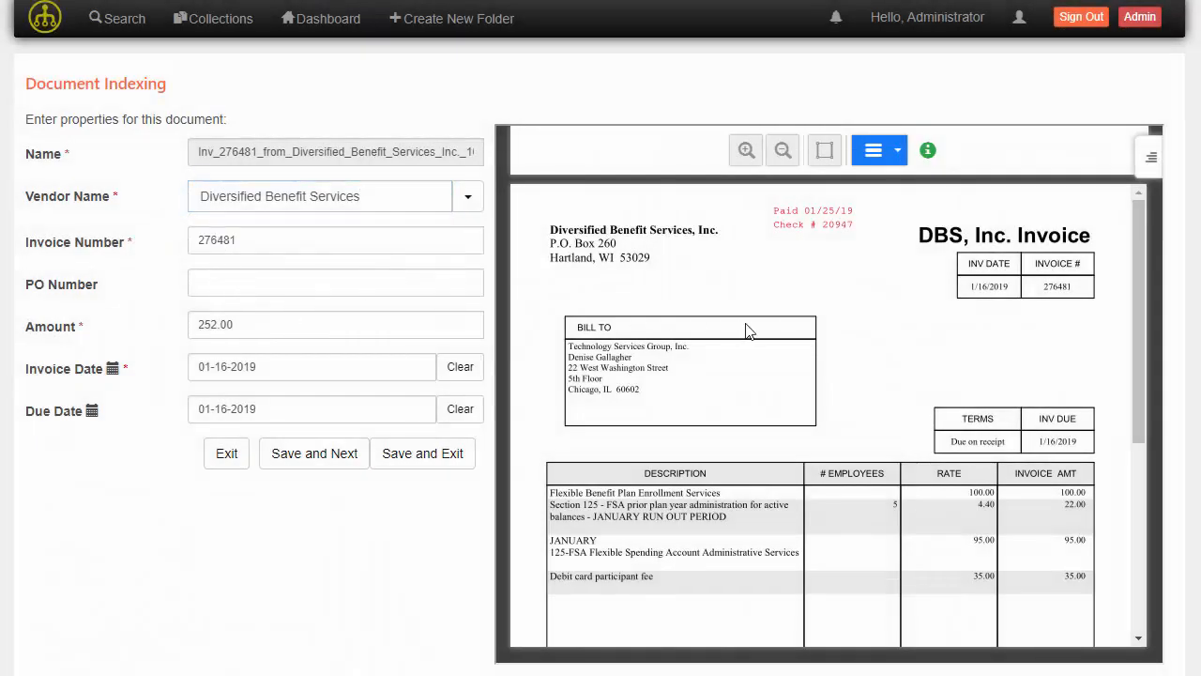
pyautogui.scroll(-3)
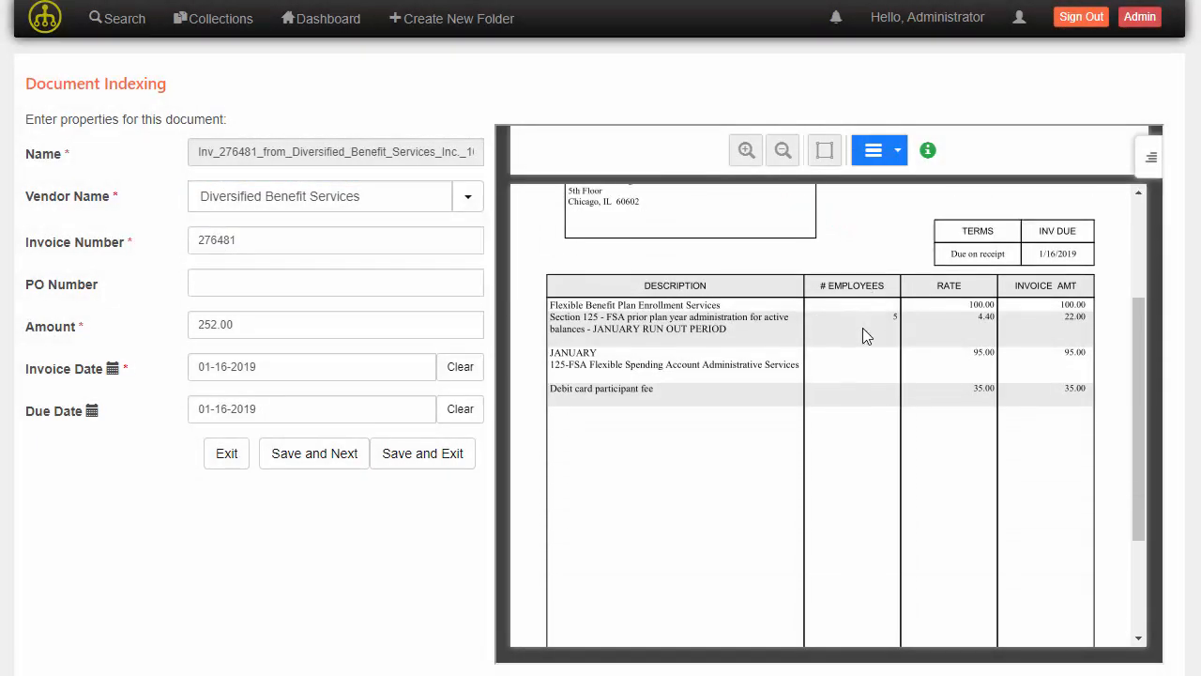
pyautogui.scroll(3)
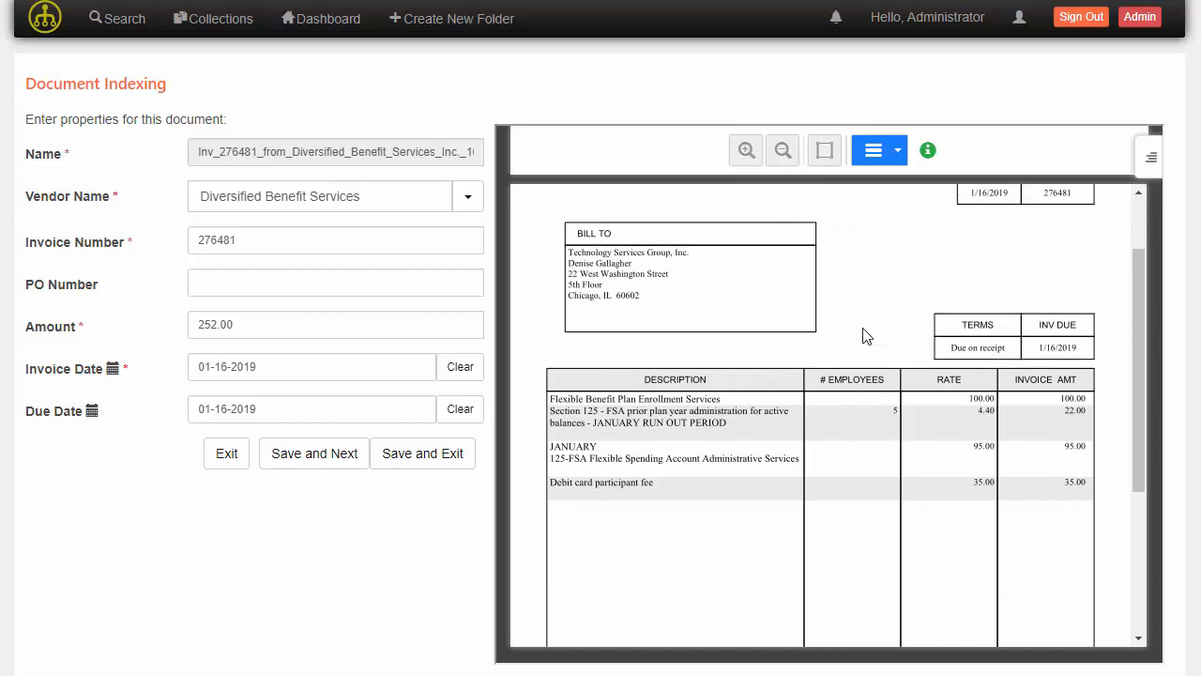